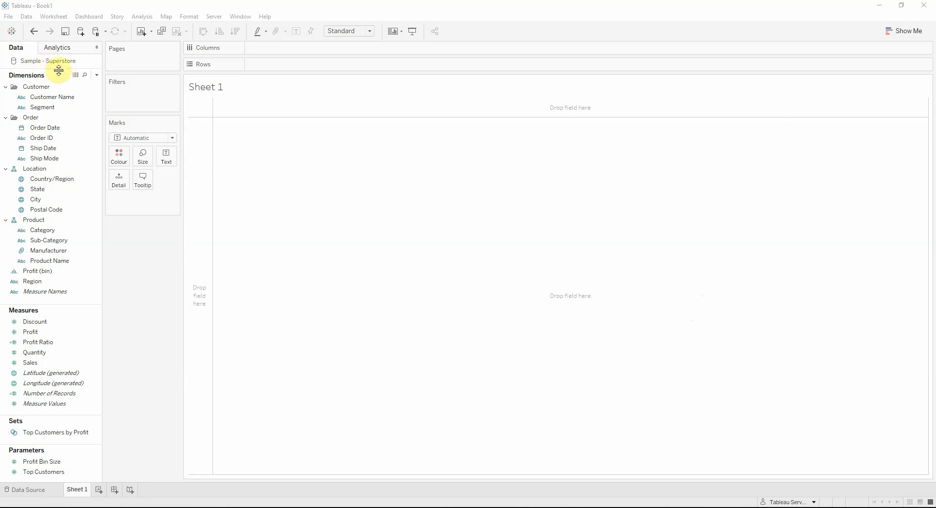
pyautogui.moveTo(153, 166)
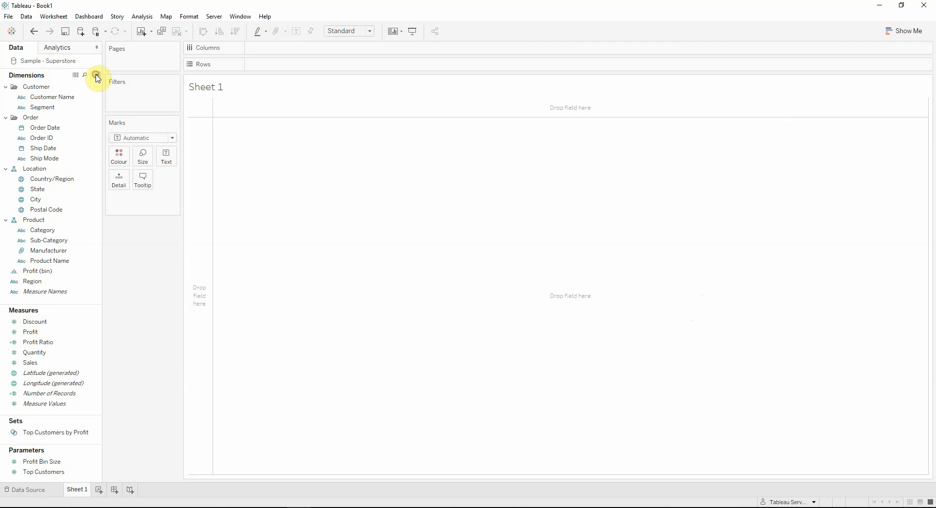
# Step: Start a new parameter named Selected Sub-Category with String data type
pyautogui.click(96, 75)
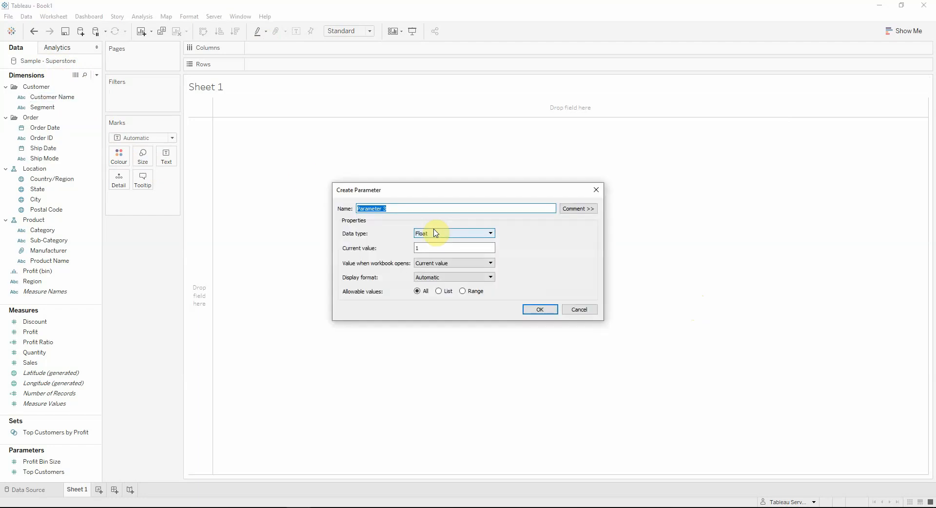
pyautogui.write('Selected Sub-Category')
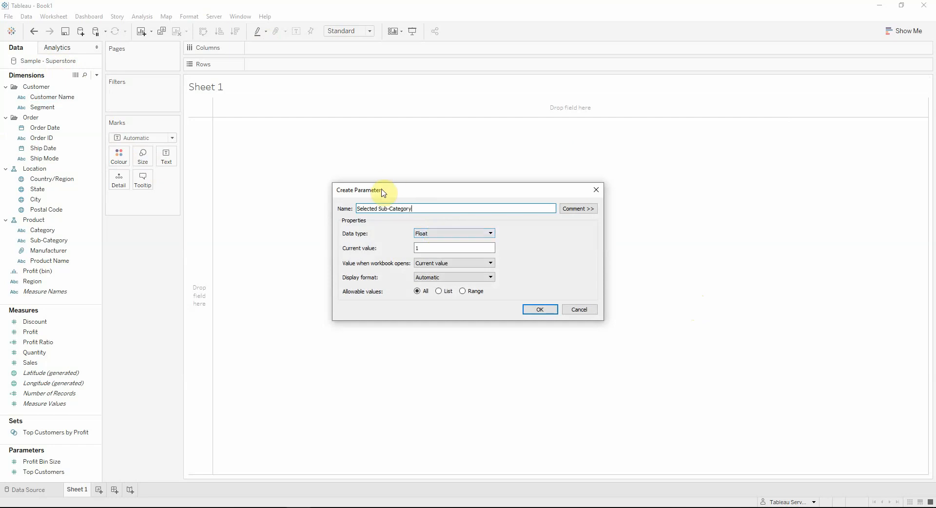
pyautogui.click(453, 232)
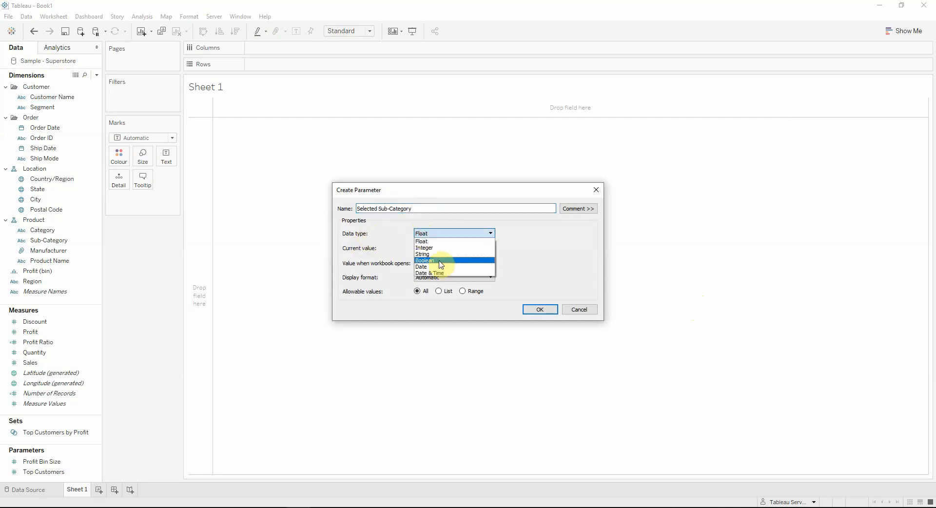
pyautogui.click(421, 253)
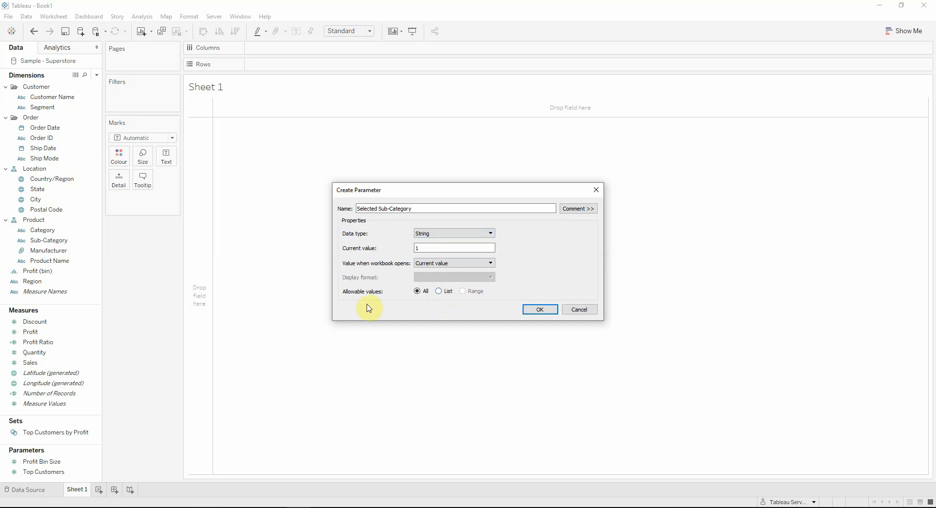
# Step: Restrict it to a list of values filled from Sub-Category and confirm the parameter
pyautogui.click(440, 291)
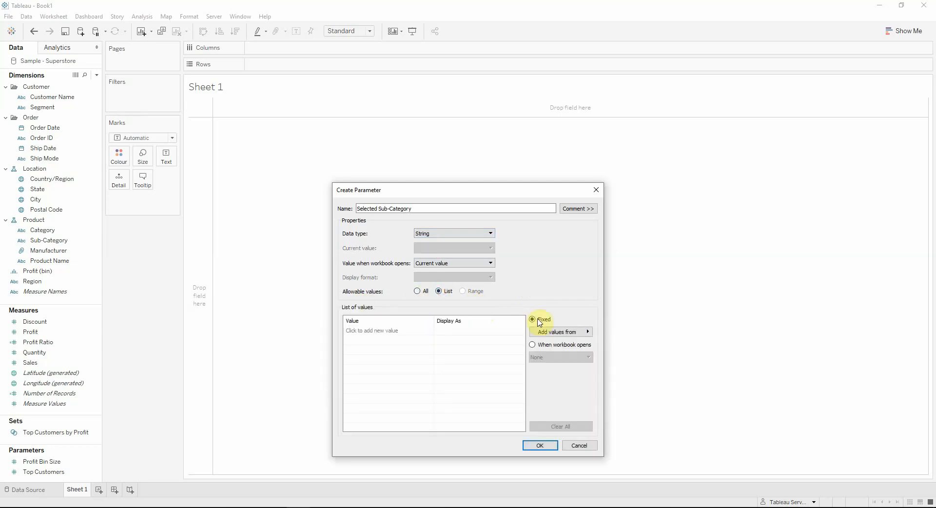
pyautogui.click(559, 331)
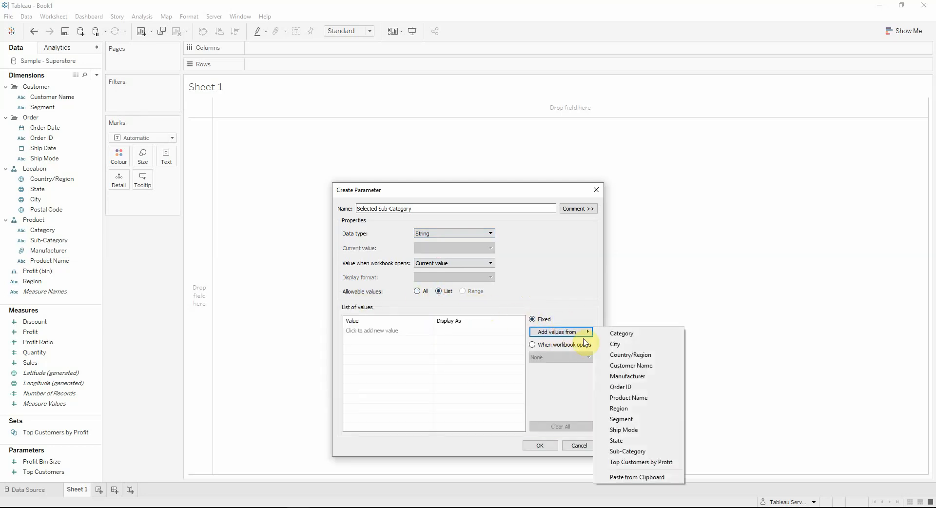
pyautogui.click(627, 450)
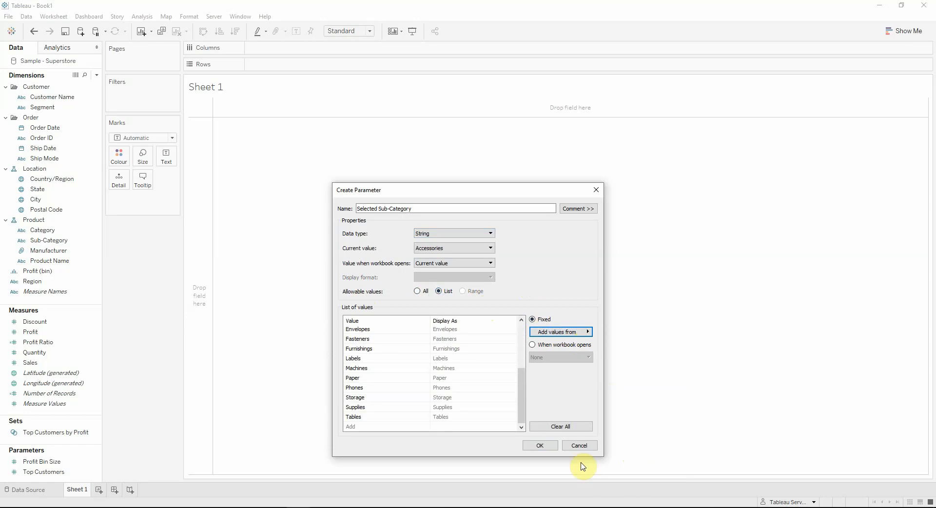
pyautogui.click(539, 446)
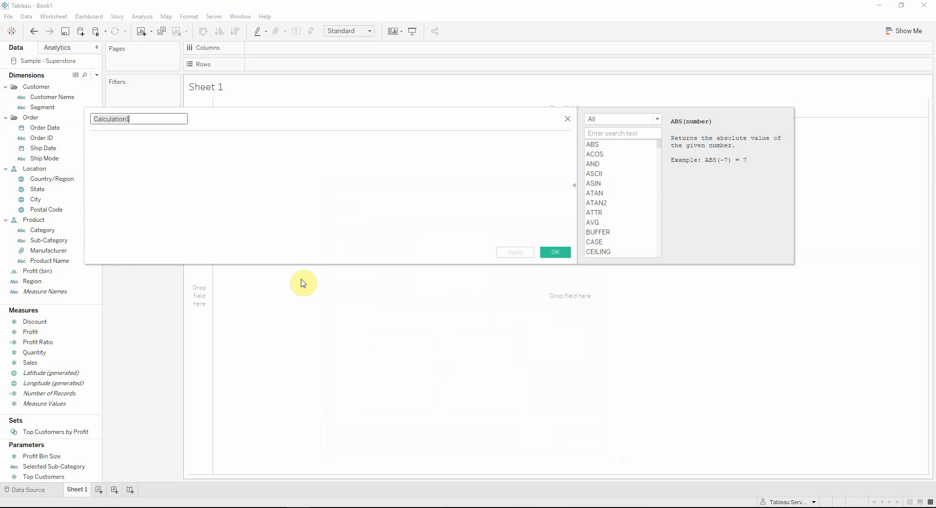
# Step: Save calculated field Selected with formula [Sub-Category]=[Selected Sub-Category]
pyautogui.write('Selected')
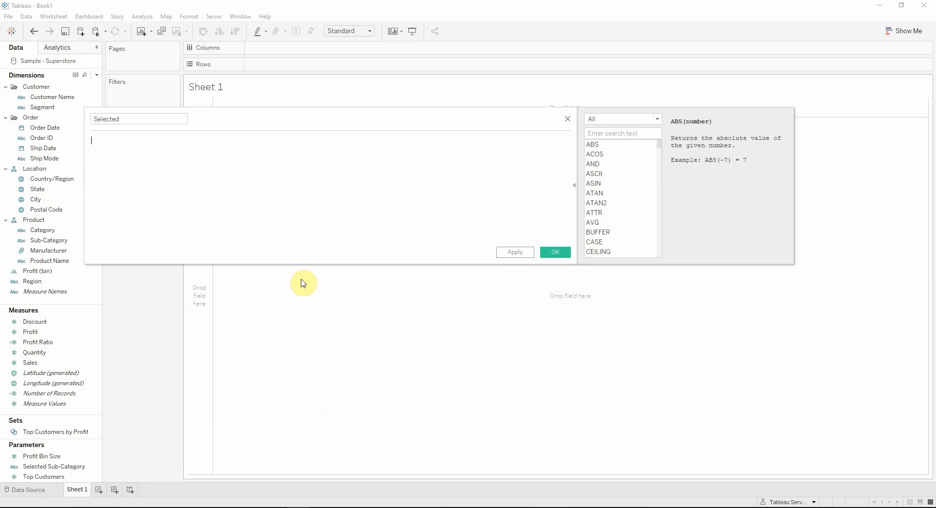
pyautogui.write('[Sub-Category]')
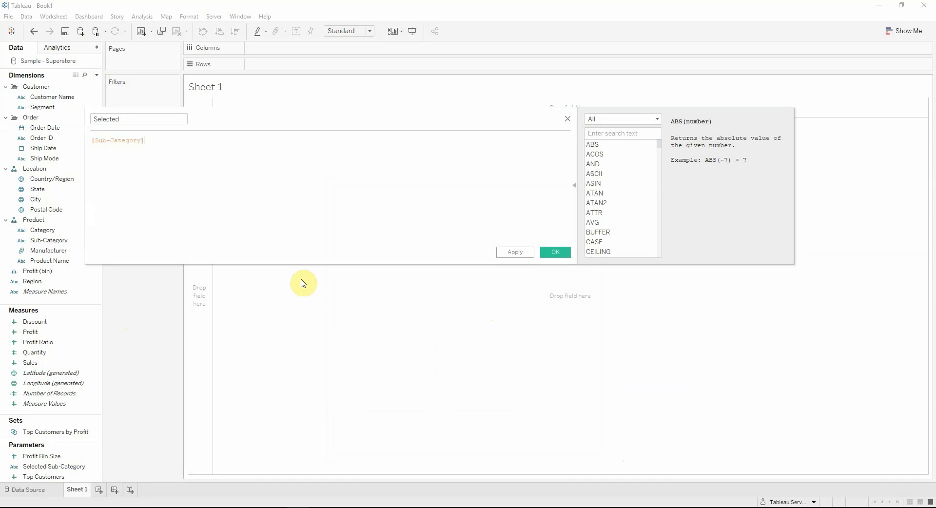
pyautogui.write('=se')
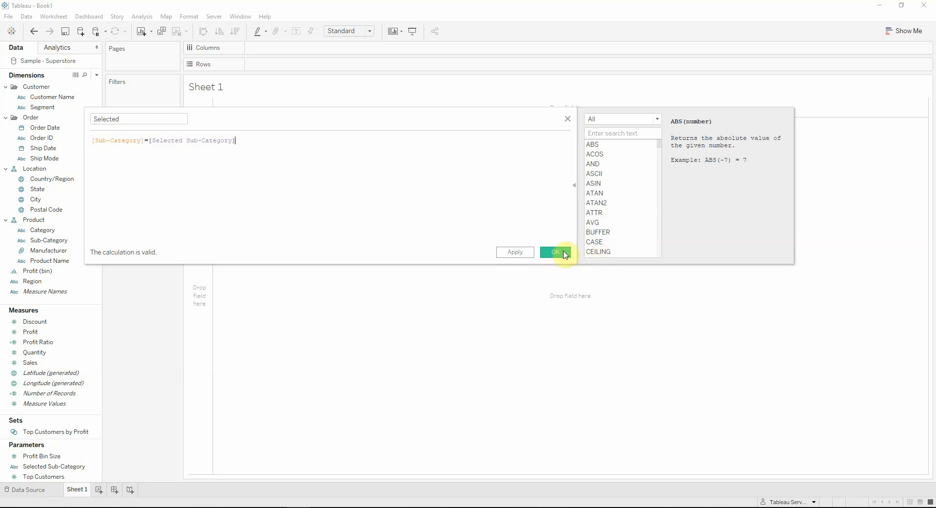
pyautogui.click(554, 251)
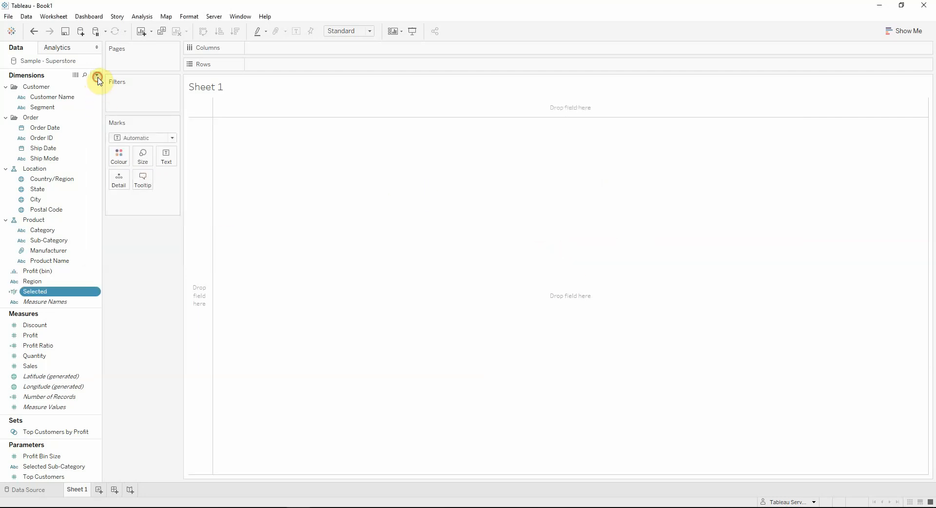
# Step: Save calculated field Label with formula if [Selected] then [Sales] end
pyautogui.click(98, 81)
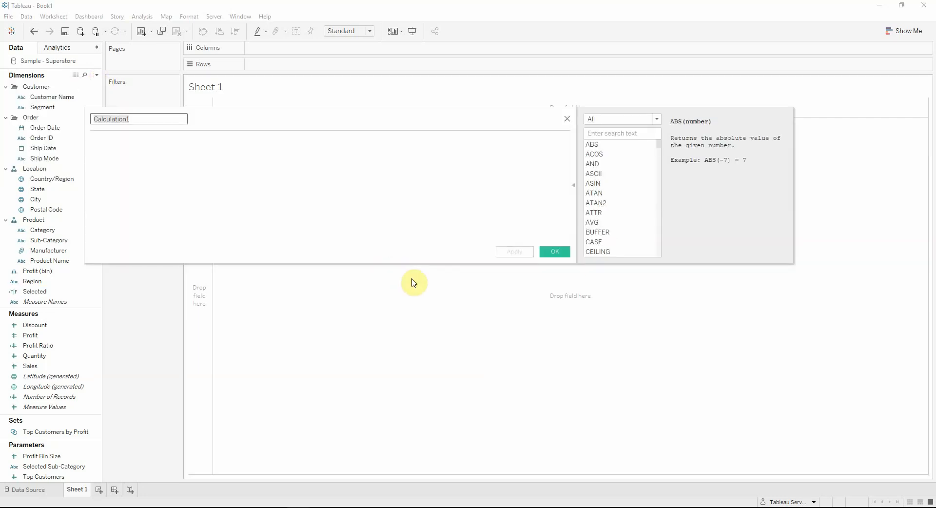
pyautogui.click(126, 119)
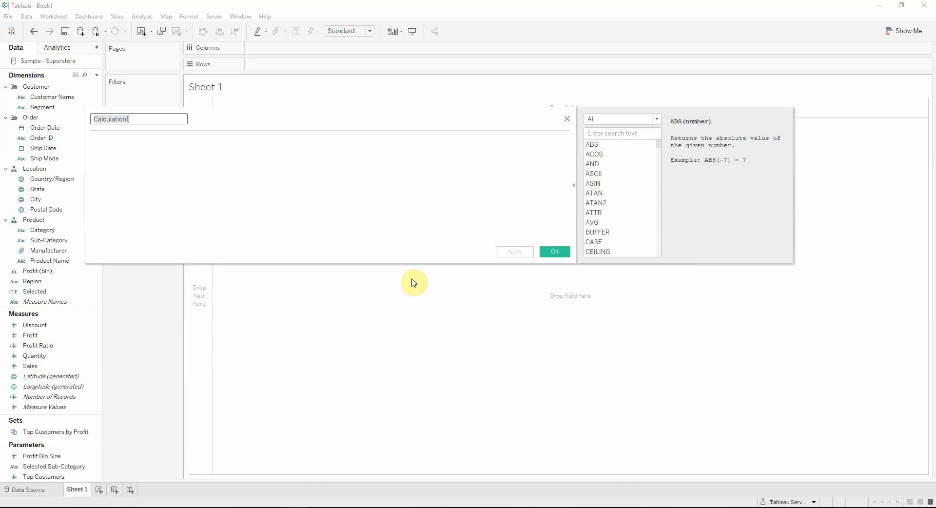
pyautogui.write('Label')
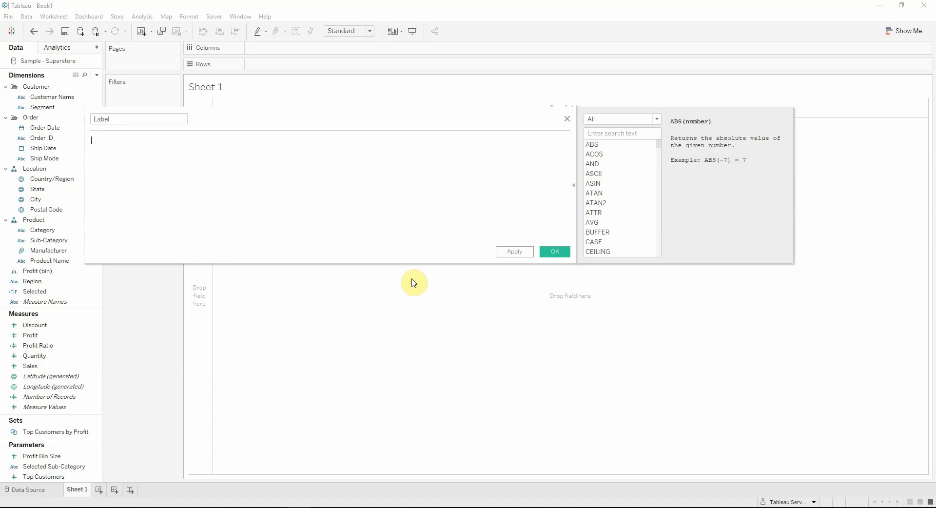
pyautogui.write('if s')
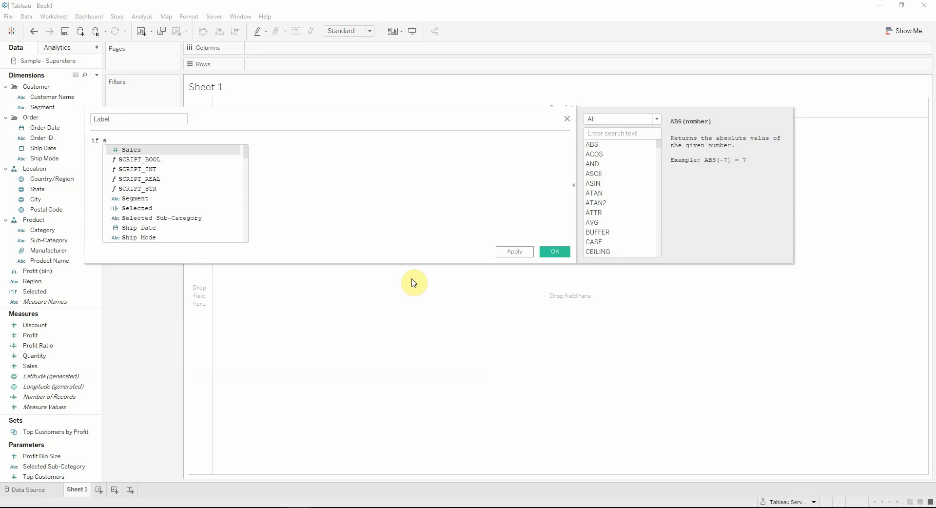
pyautogui.write('s')
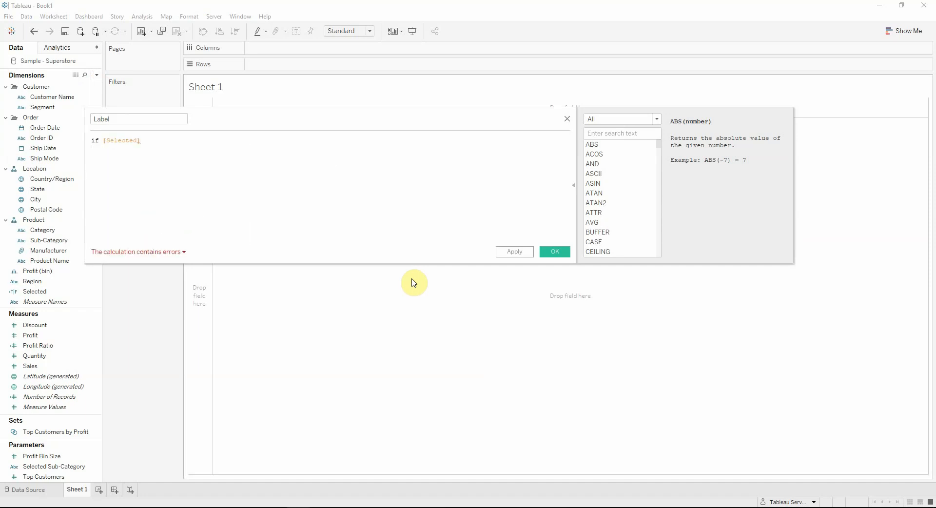
pyautogui.write('t')
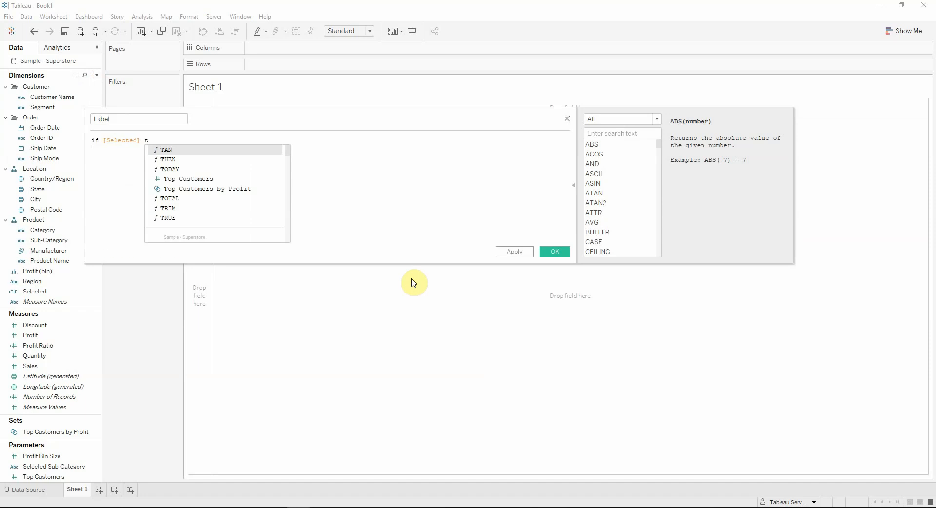
pyautogui.write('hen [Sales] e')
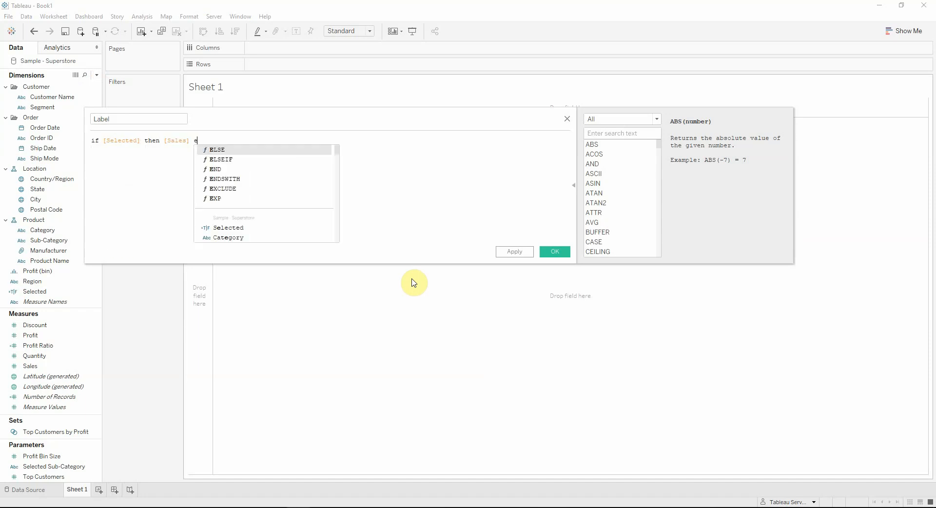
pyautogui.write('nd')
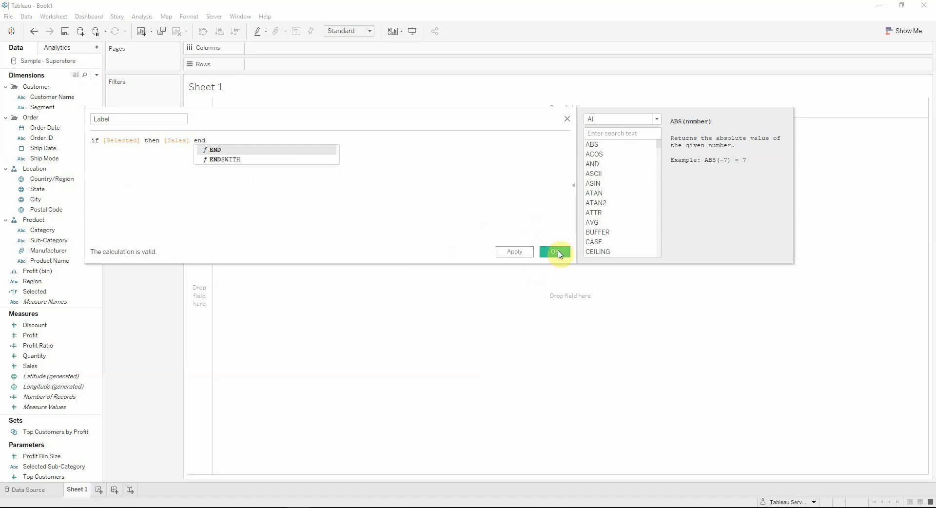
pyautogui.click(555, 251)
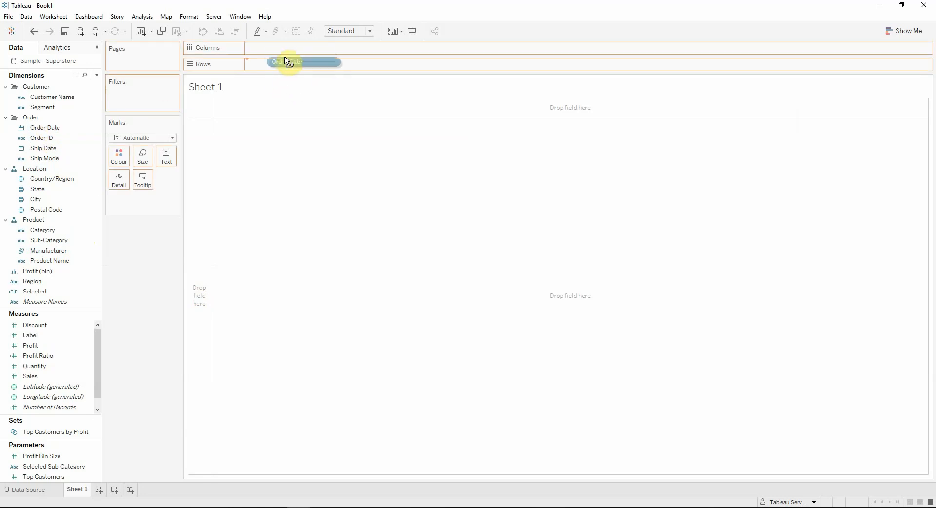
# Step: Place Order Date years on Columns and keep only 2016 and 2019
pyautogui.moveTo(290, 61); pyautogui.dragTo(281, 48)
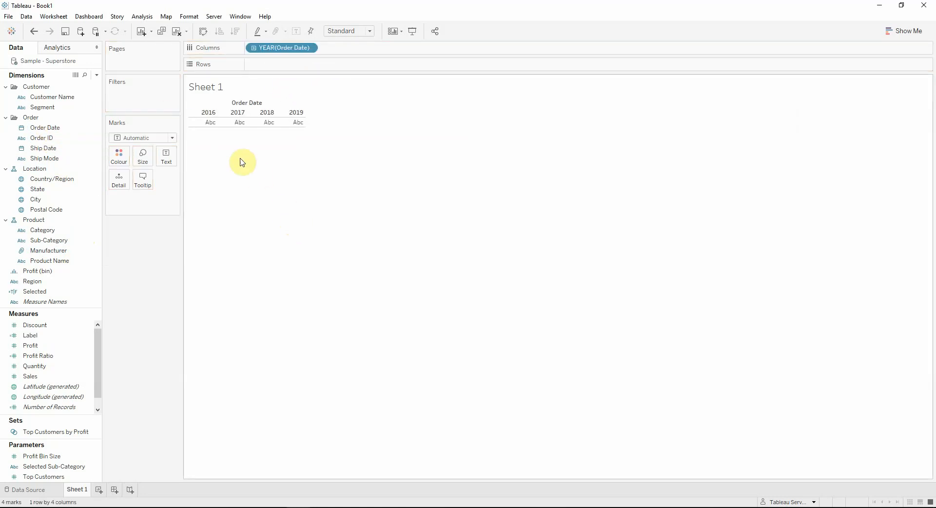
pyautogui.click(296, 112)
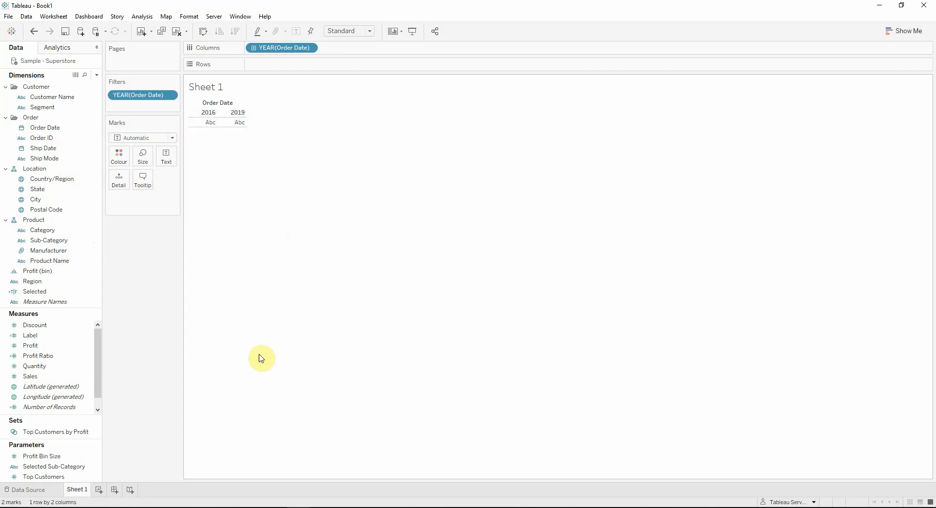
pyautogui.click(30, 376)
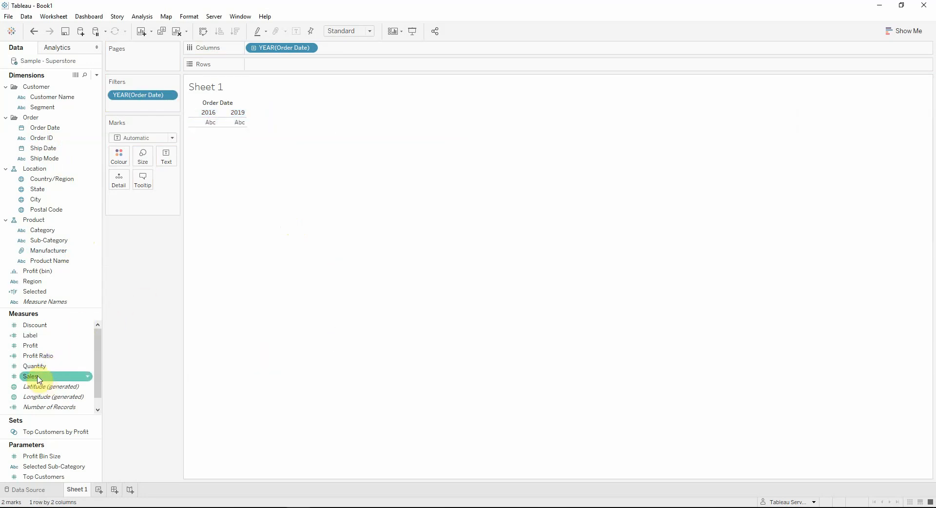
# Step: Plot Sales on Rows twice and combine the two into a dual axis
pyautogui.moveTo(30, 376); pyautogui.dragTo(281, 64)
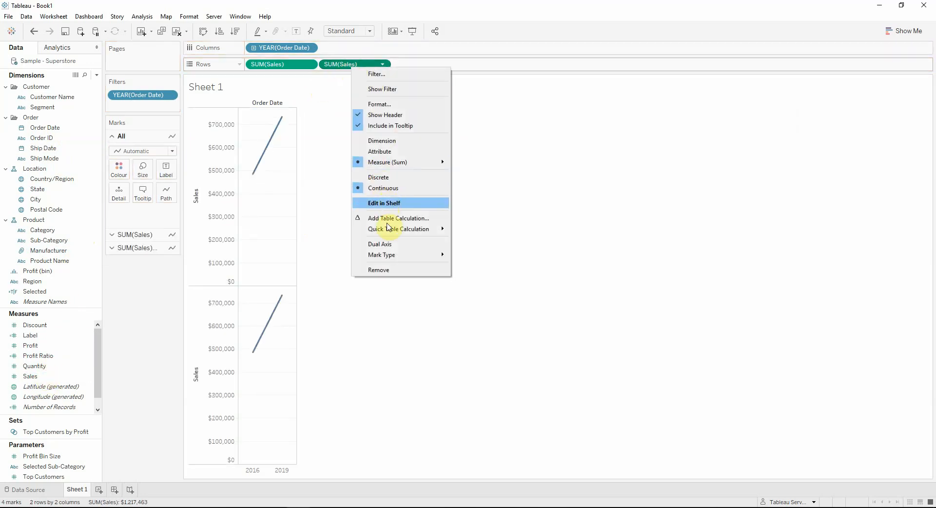
pyautogui.click(380, 246)
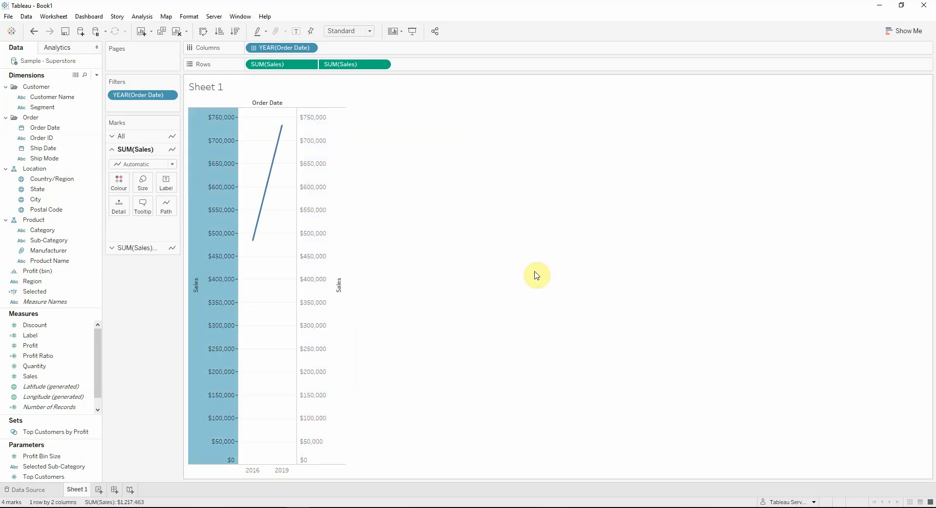
pyautogui.click(348, 30)
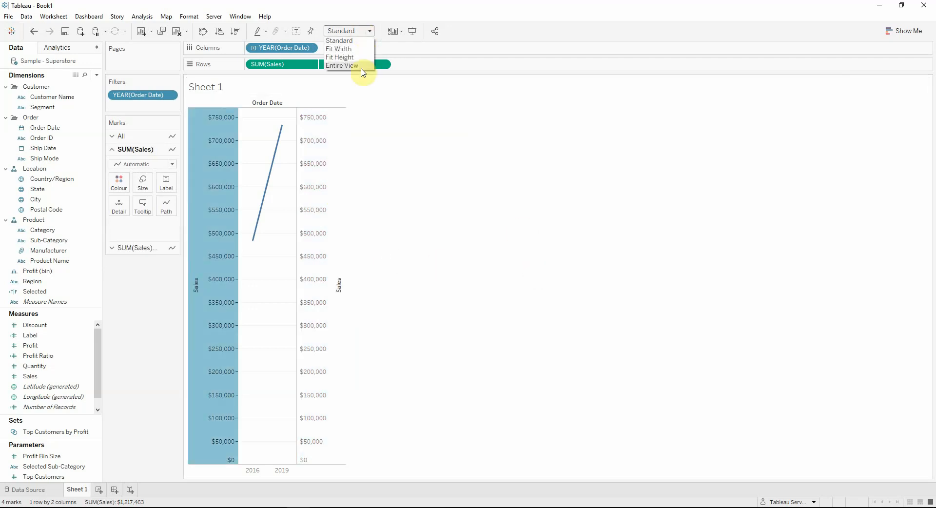
# Step: Set the view fit to Entire View
pyautogui.click(341, 65)
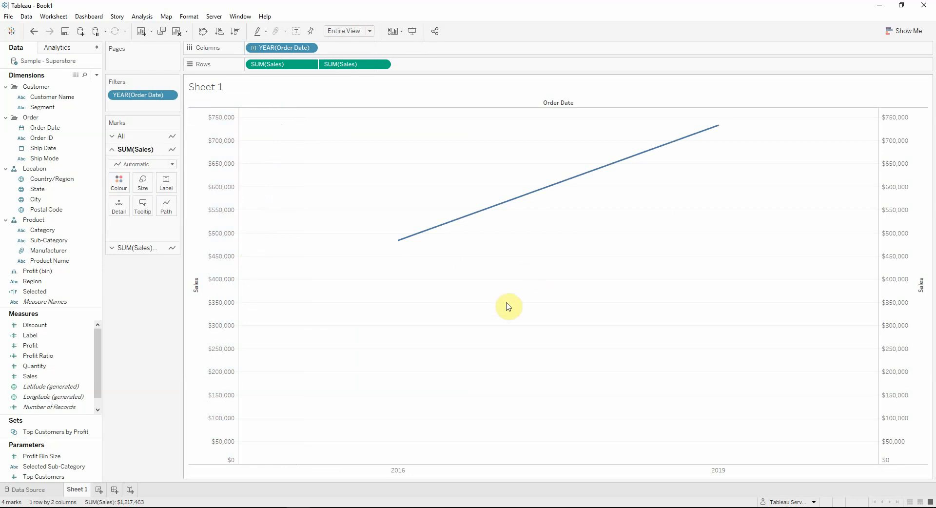
pyautogui.moveTo(411, 216)
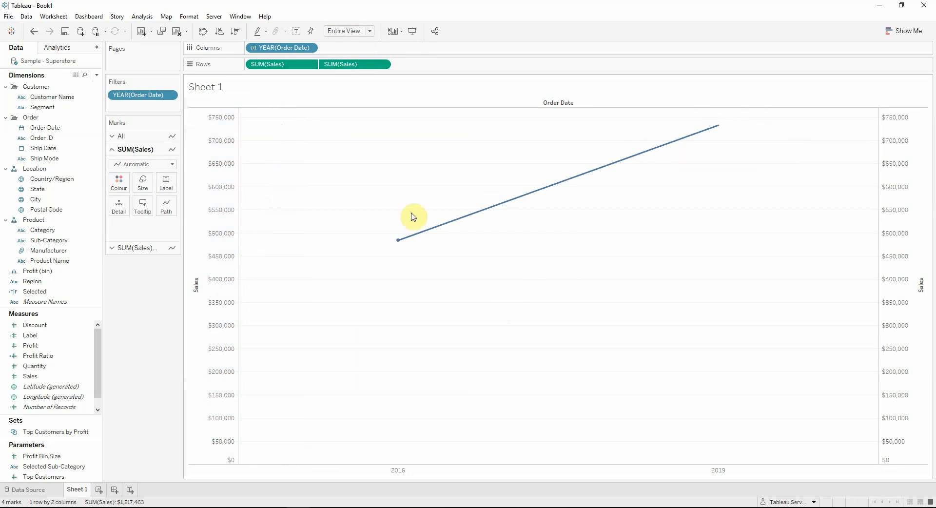
pyautogui.moveTo(508, 227)
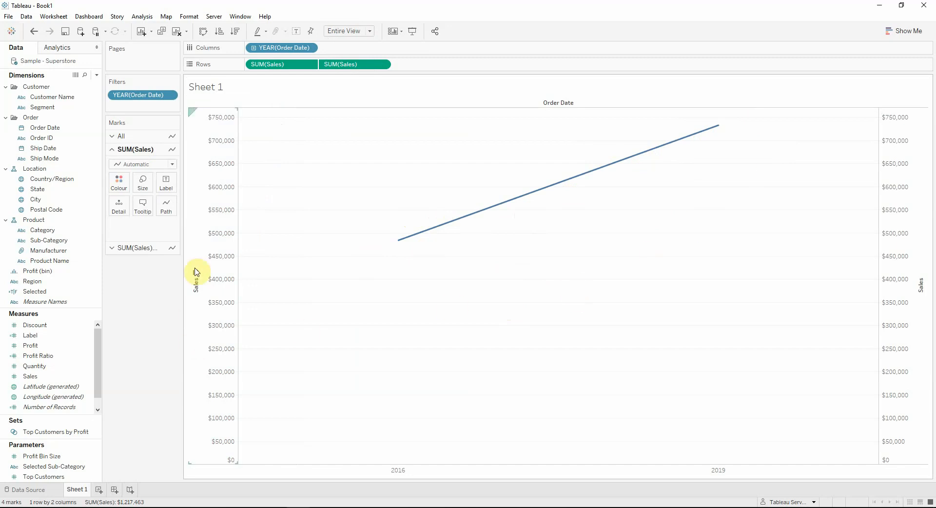
pyautogui.moveTo(118, 124)
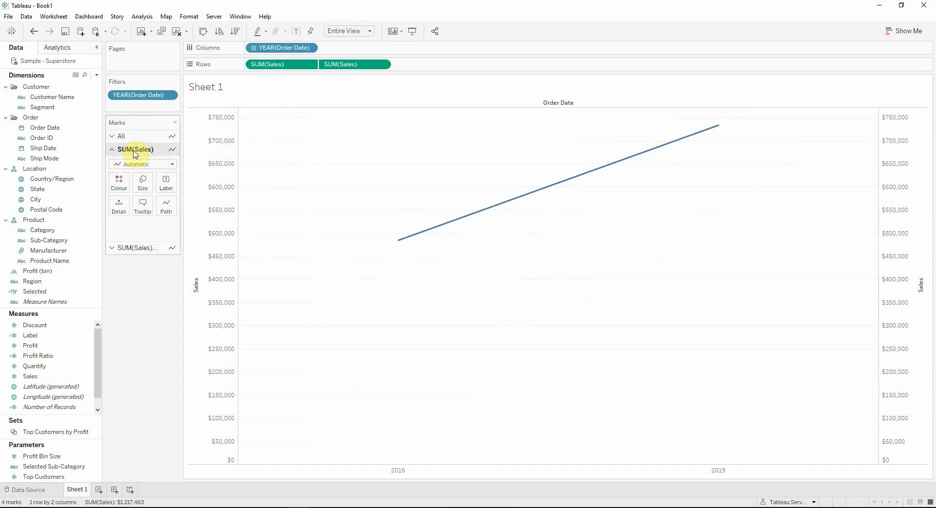
pyautogui.moveTo(150, 156)
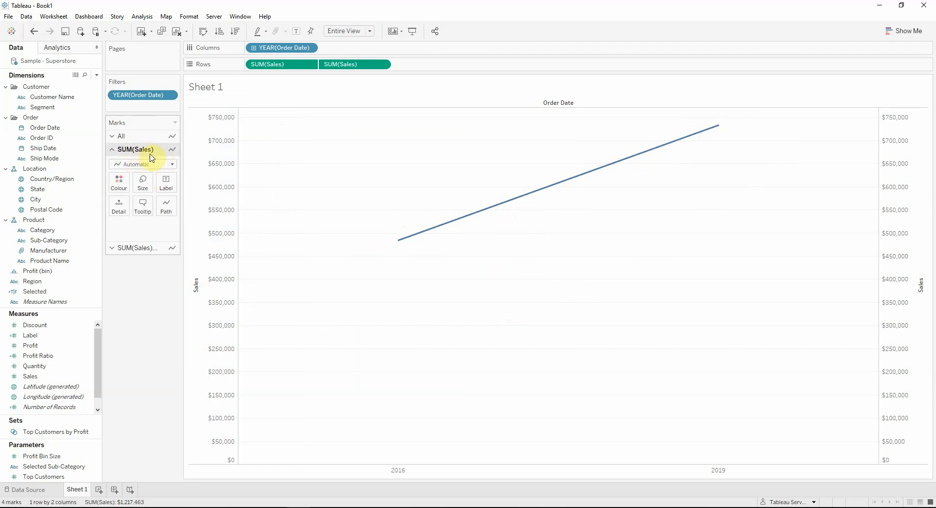
# Step: Change the first SUM(Sales) layer's mark type to Shape, then select the All Marks card
pyautogui.click(141, 164)
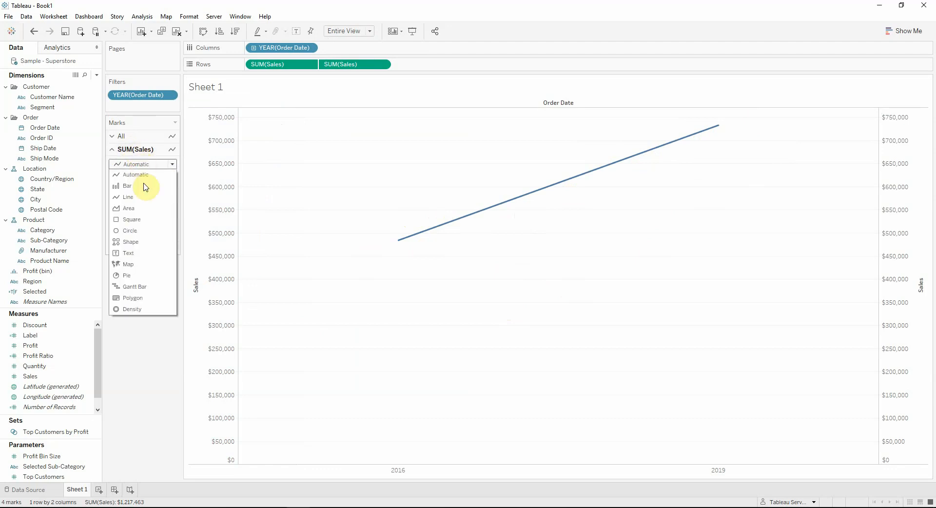
pyautogui.click(131, 242)
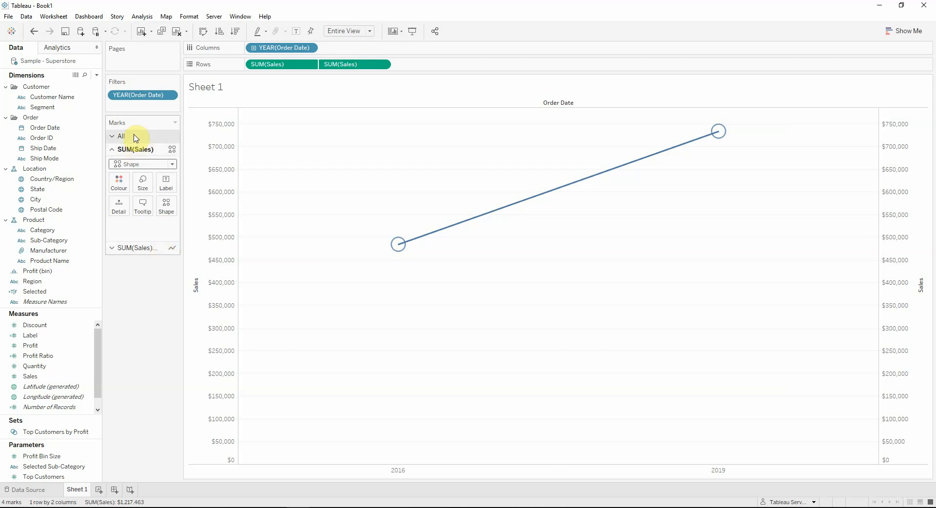
pyautogui.click(121, 137)
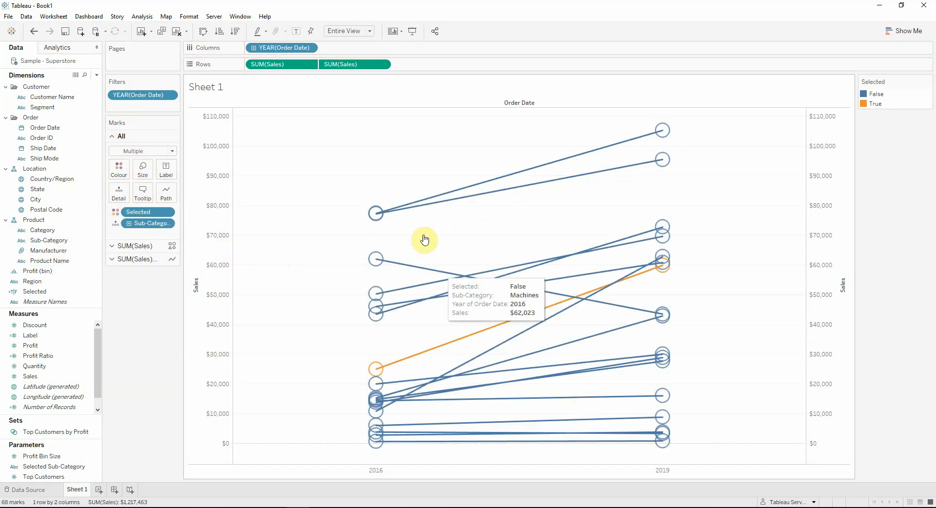
pyautogui.moveTo(675, 192)
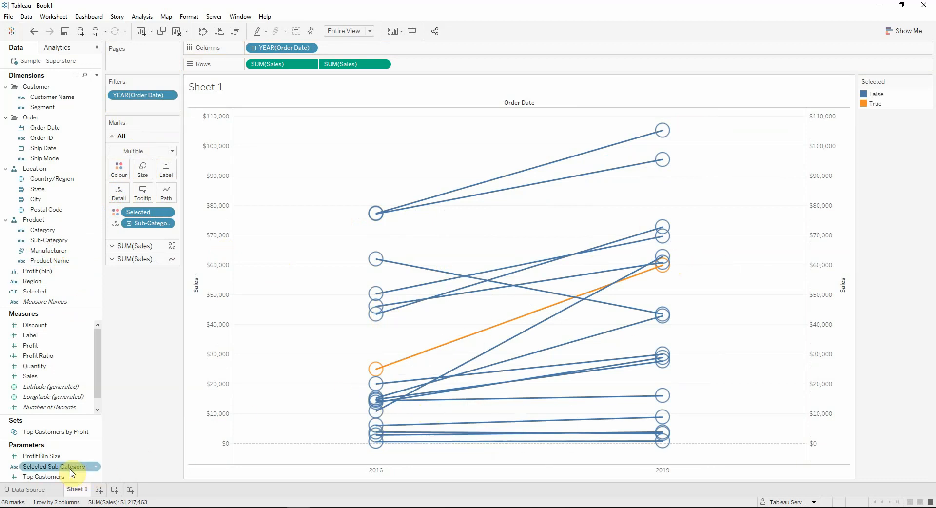
# Step: Show the Selected Sub-Category parameter control on the sheet
pyautogui.click(55, 466)
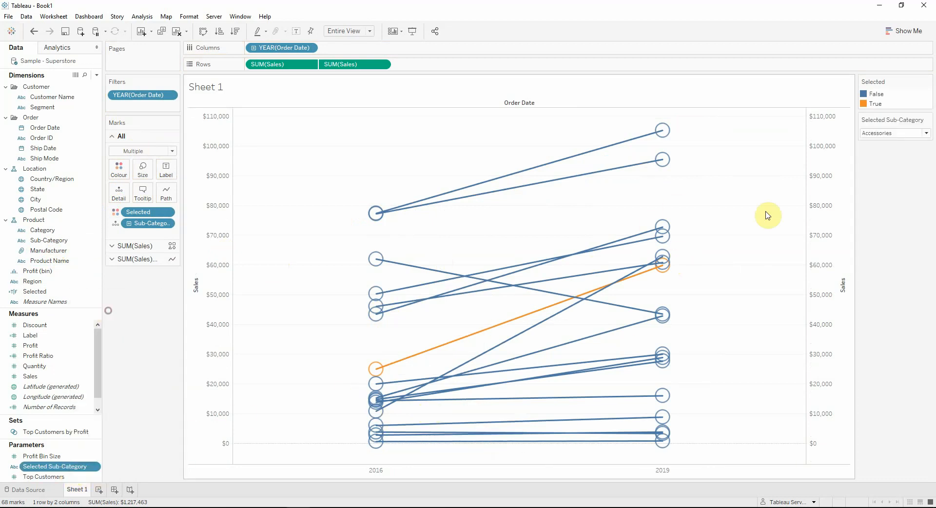
pyautogui.moveTo(494, 374)
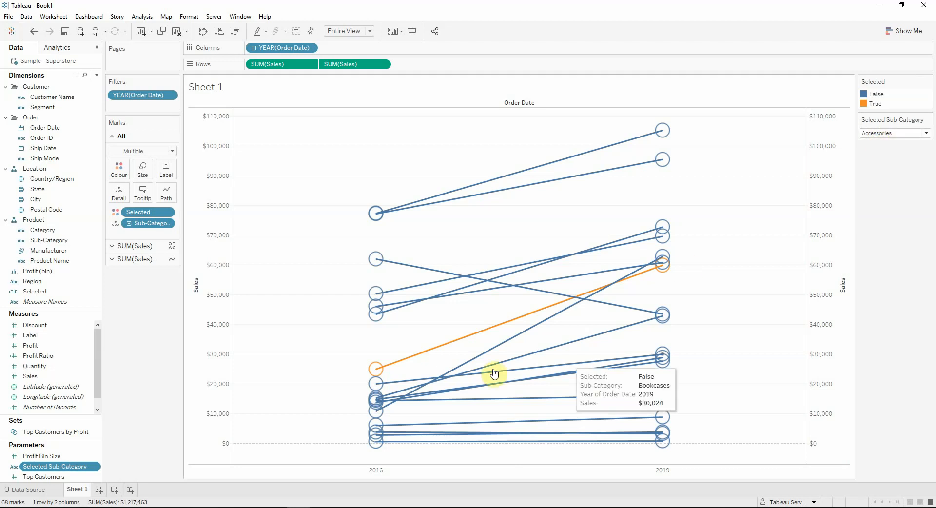
pyautogui.moveTo(658, 275)
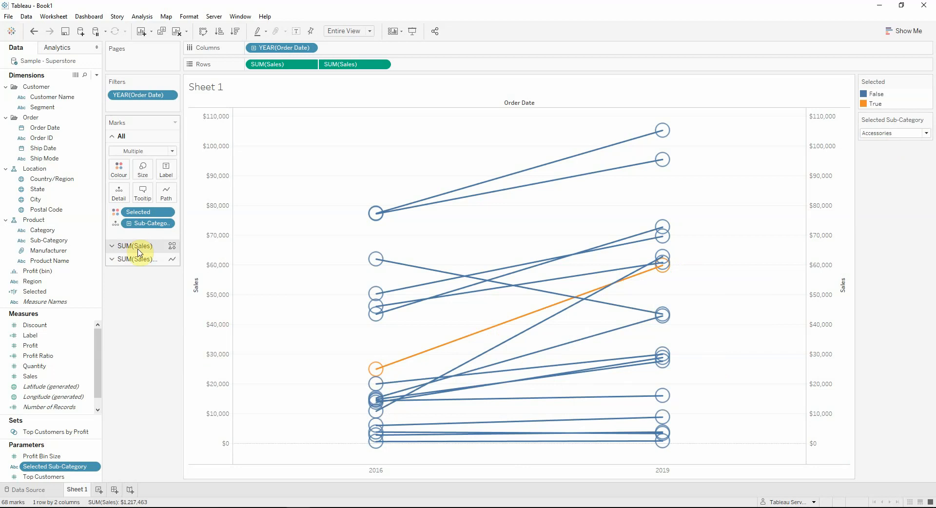
pyautogui.moveTo(139, 259)
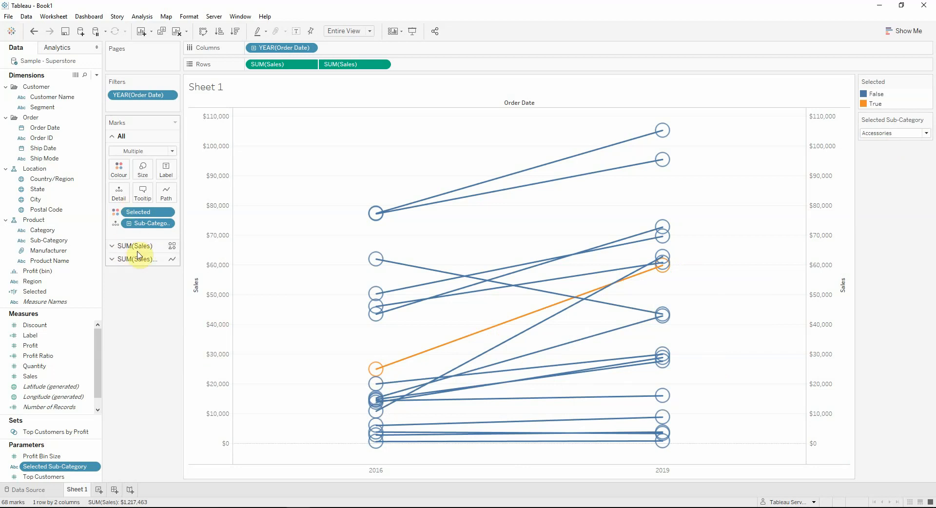
pyautogui.click(137, 149)
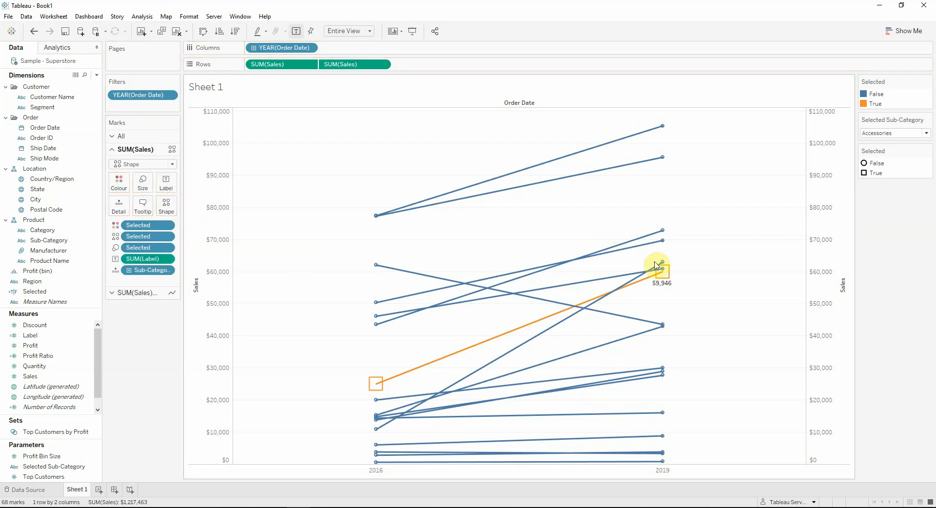
pyautogui.moveTo(663, 290)
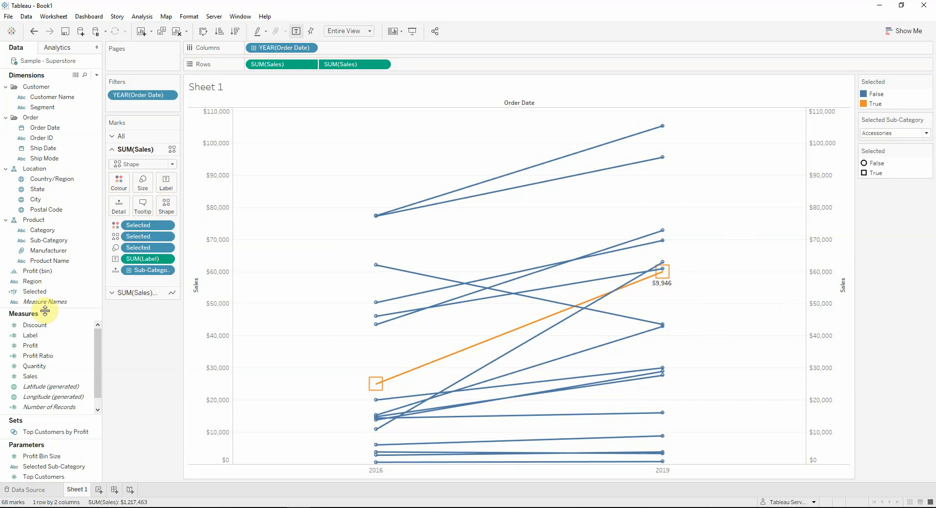
pyautogui.moveTo(664, 284)
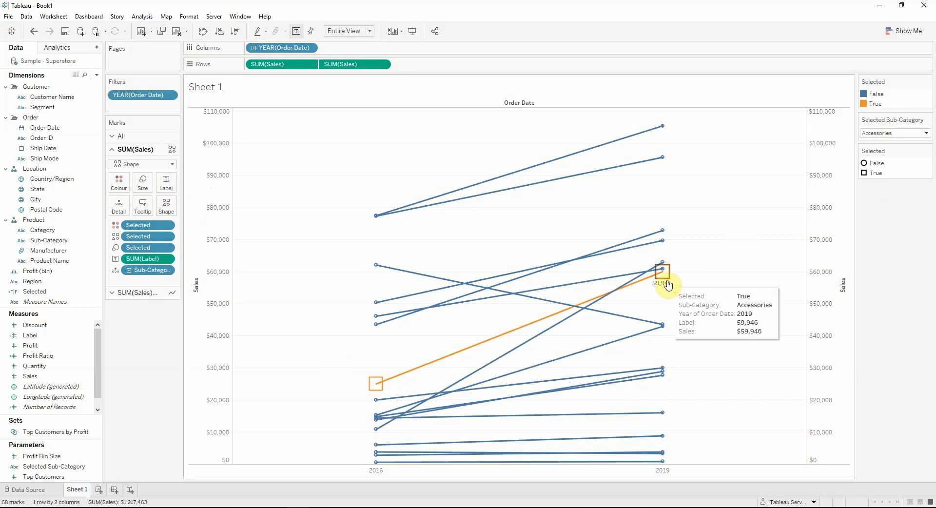
pyautogui.moveTo(673, 298)
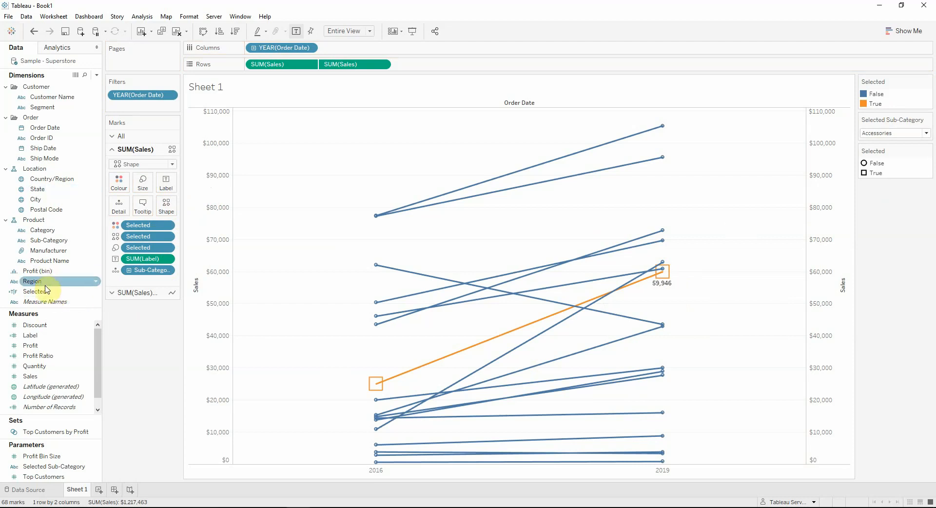
# Step: Give the Selected field a manual default sort with True first
pyautogui.rightClick(33, 291)
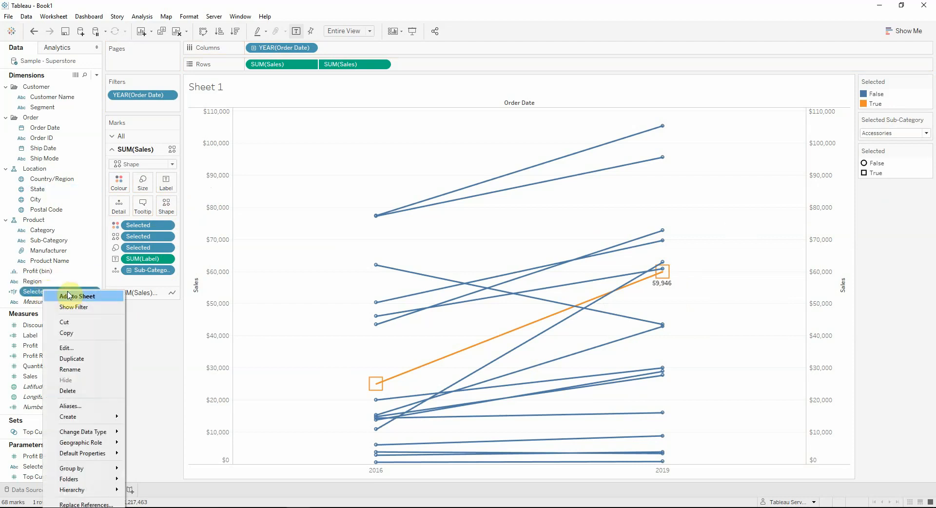
pyautogui.moveTo(82, 453)
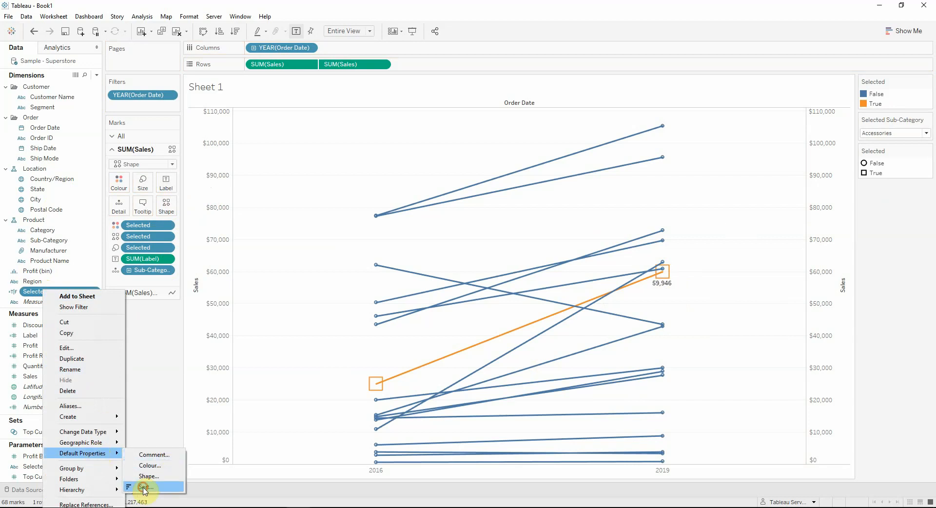
pyautogui.click(148, 486)
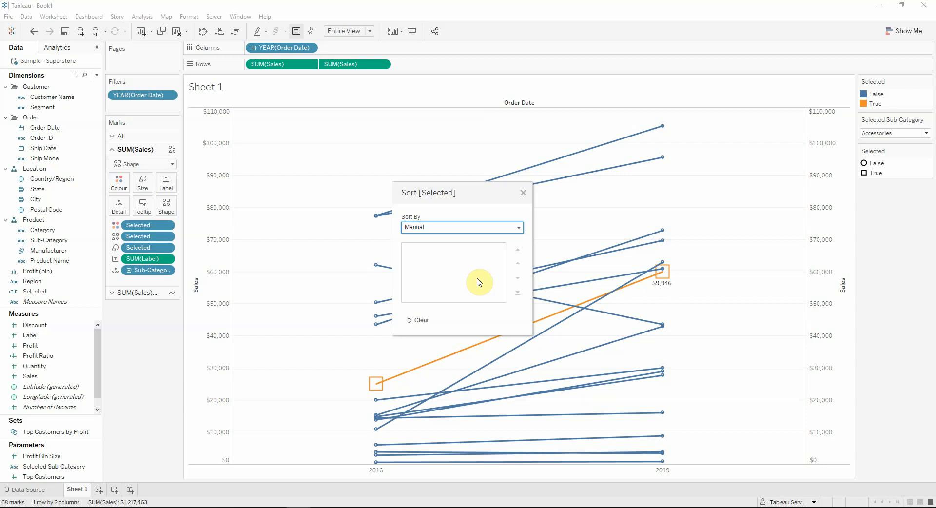
pyautogui.click(411, 267)
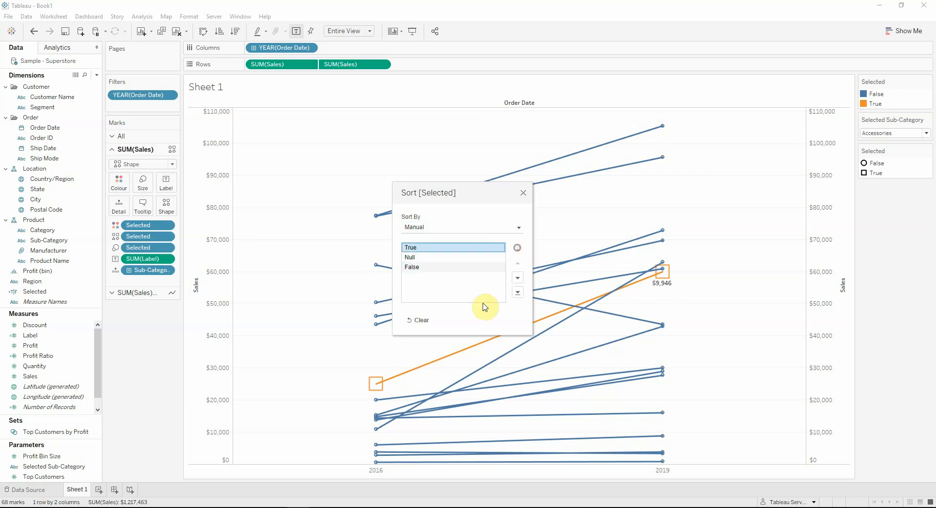
pyautogui.click(522, 192)
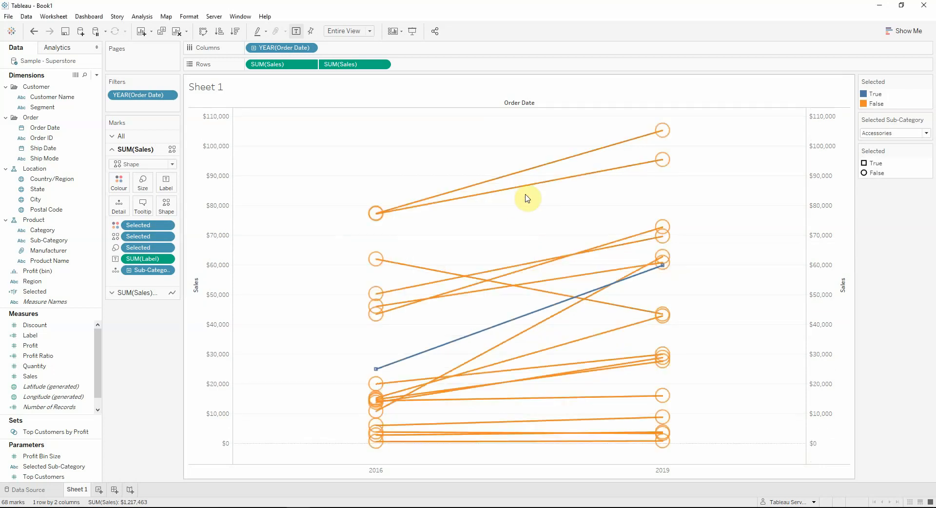
pyautogui.moveTo(510, 292)
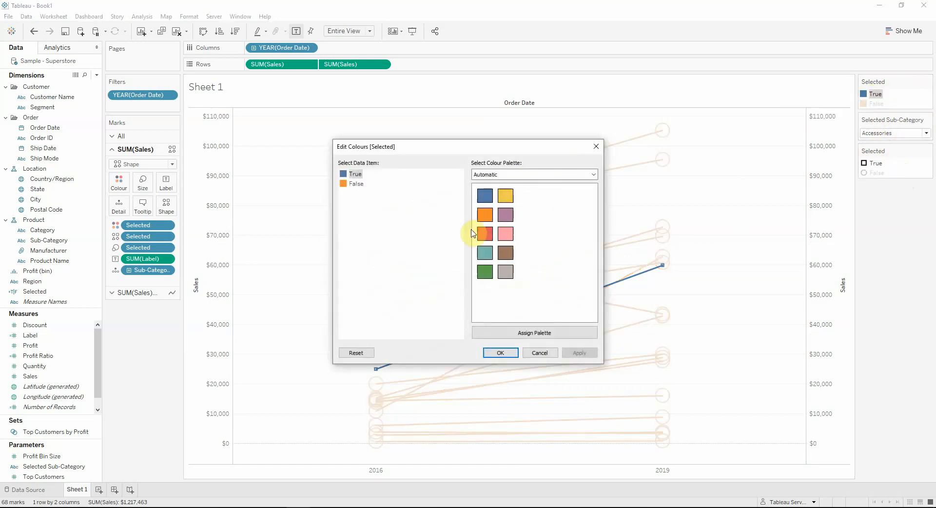
pyautogui.moveTo(458, 219)
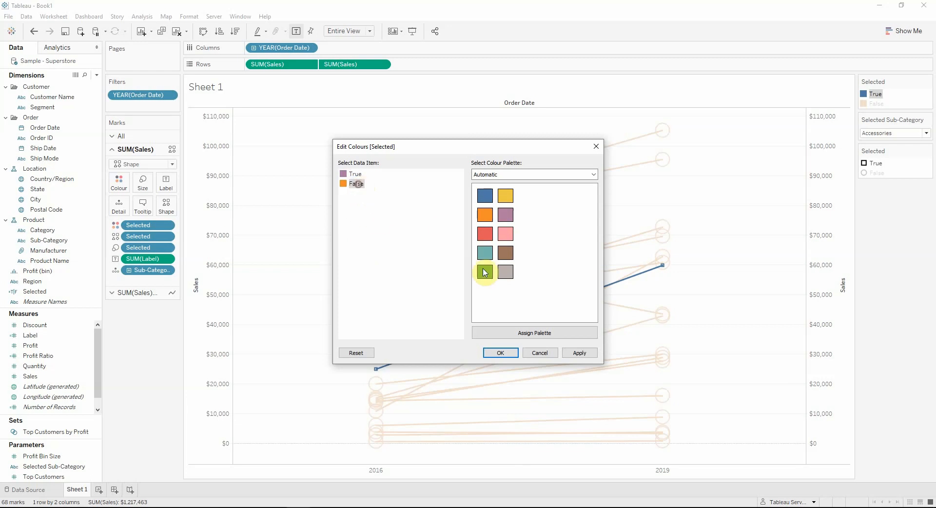
# Step: Confirm purple for True and grey for False in the Selected colours
pyautogui.click(500, 352)
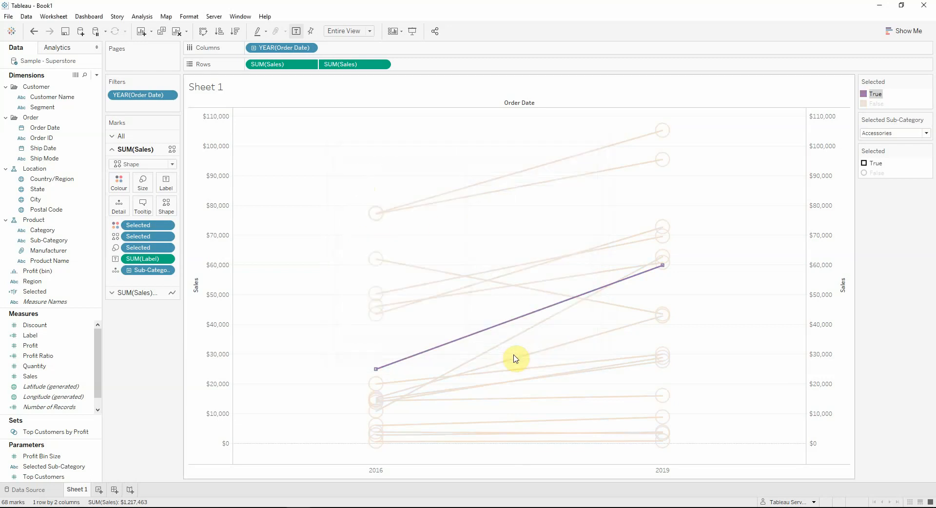
pyautogui.moveTo(831, 141)
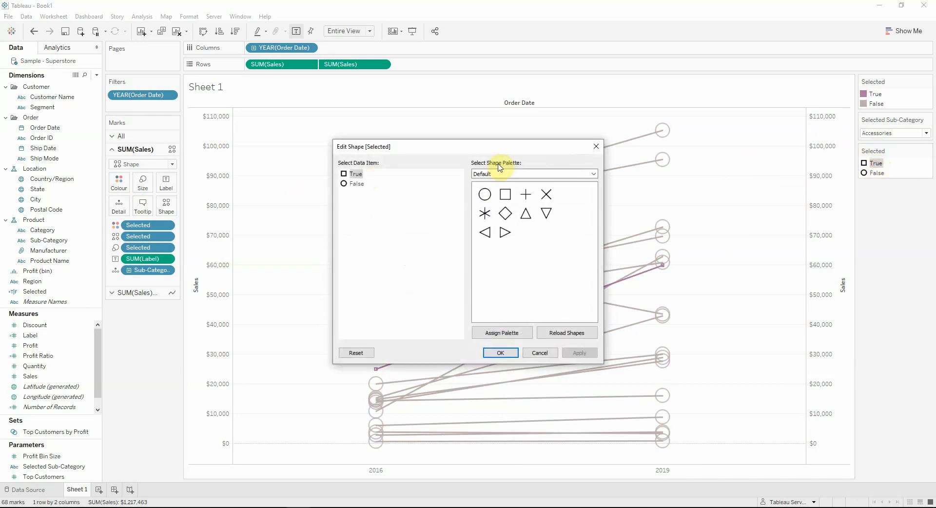
# Step: Assign the filled circle shape to True in Edit Shape, leaving False as an open circle
pyautogui.click(532, 174)
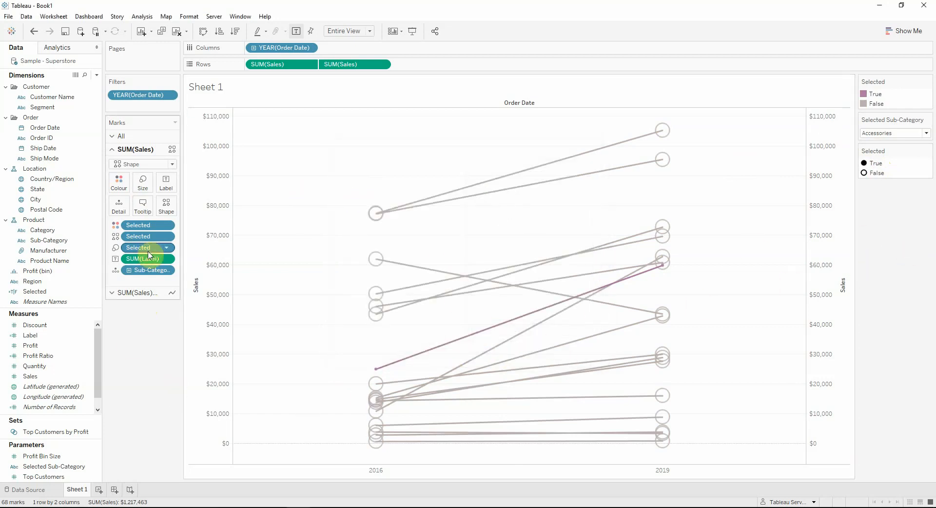
pyautogui.rightClick(146, 247)
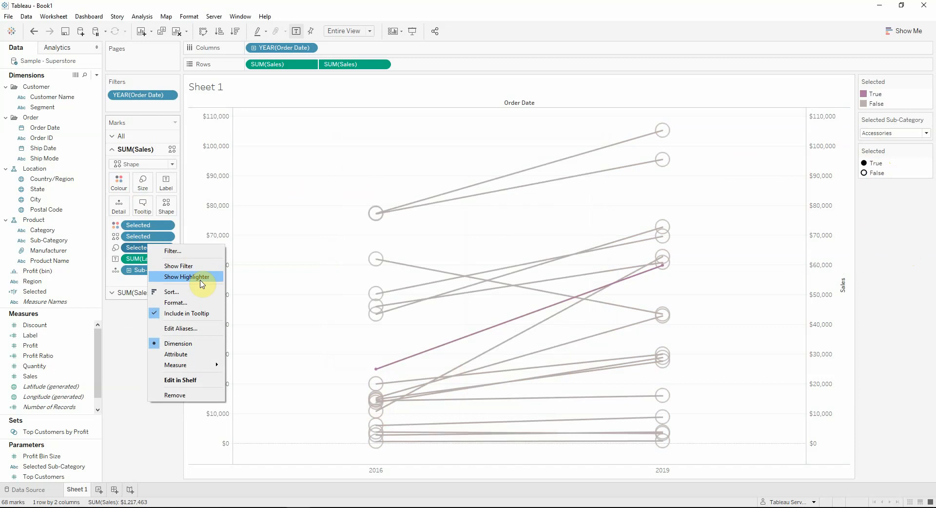
pyautogui.moveTo(201, 361)
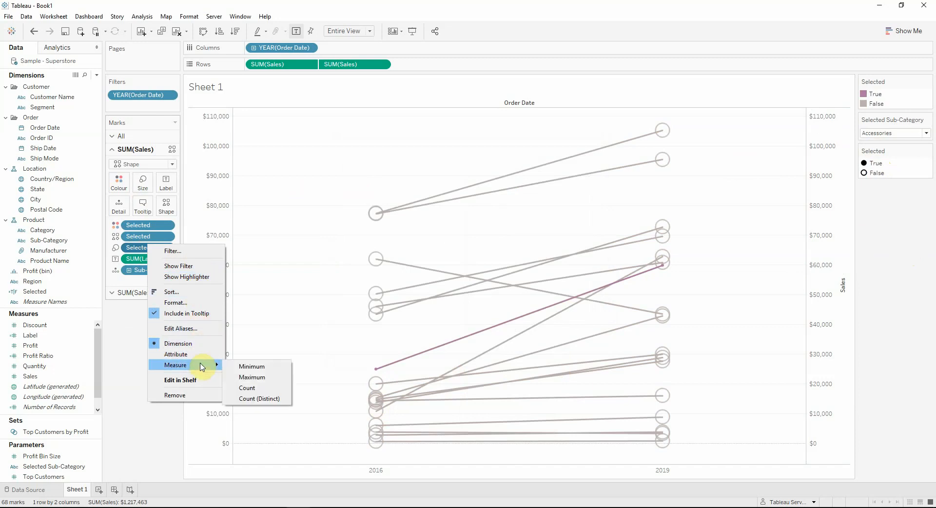
pyautogui.moveTo(179, 265)
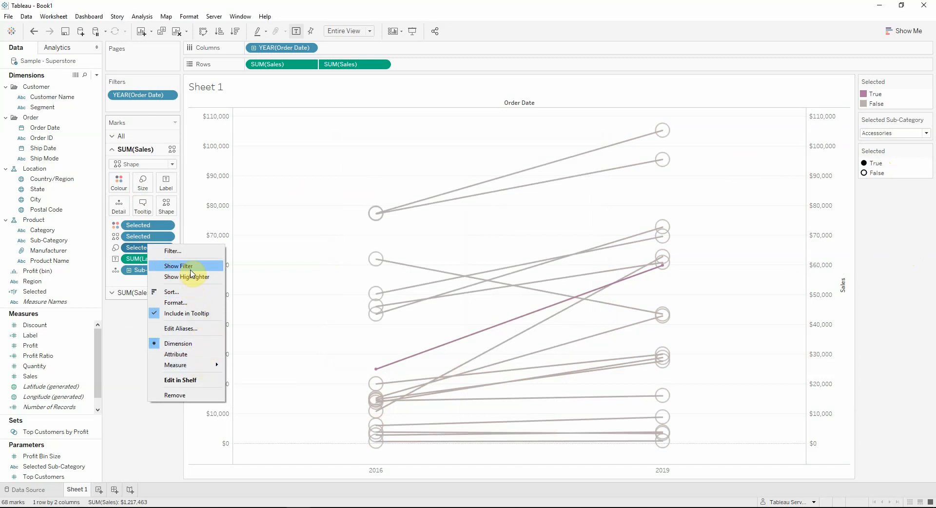
pyautogui.click(187, 276)
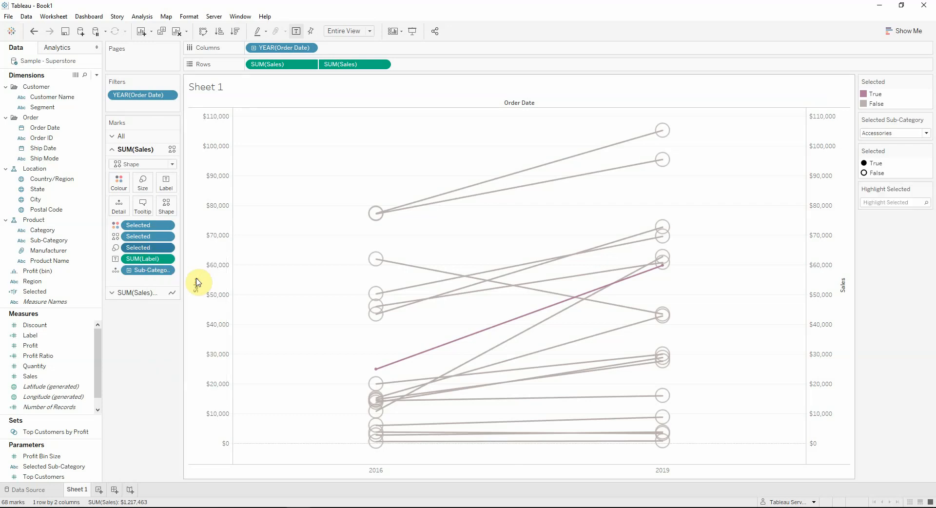
pyautogui.click(927, 188)
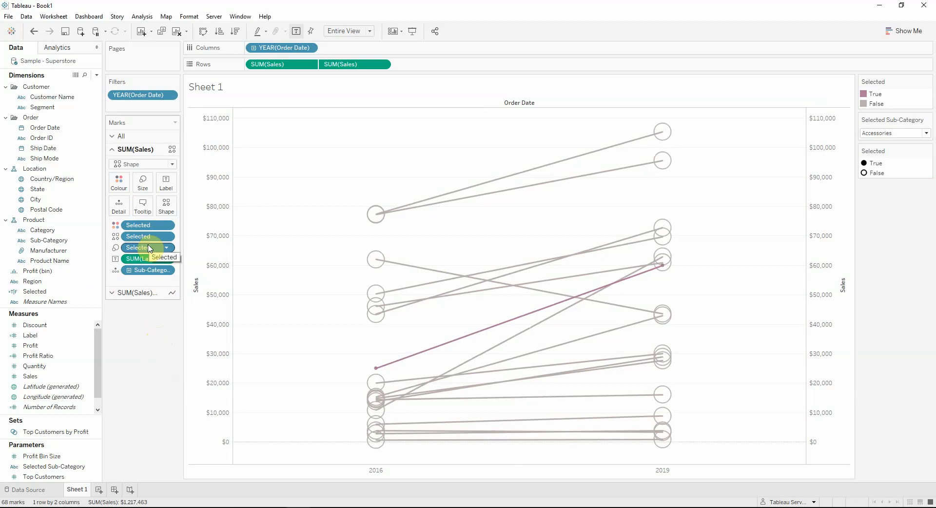
pyautogui.moveTo(123, 247)
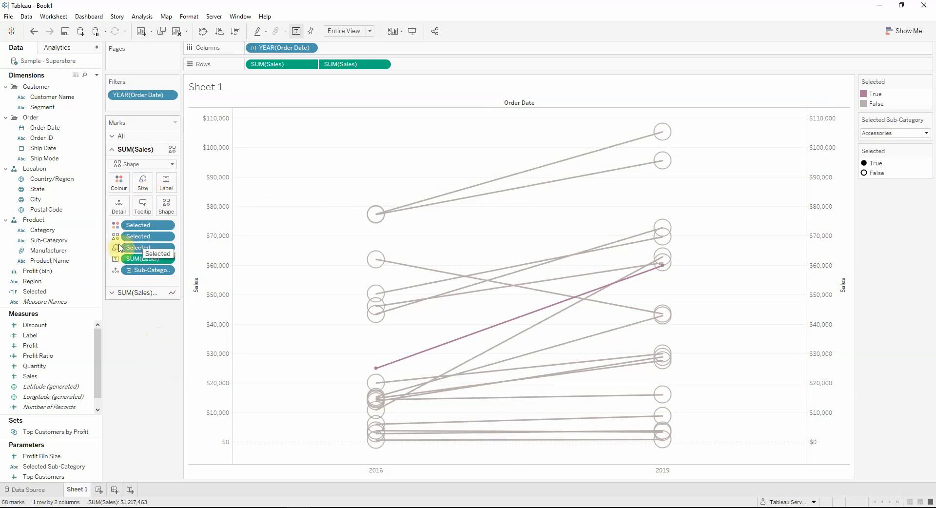
pyautogui.rightClick(137, 247)
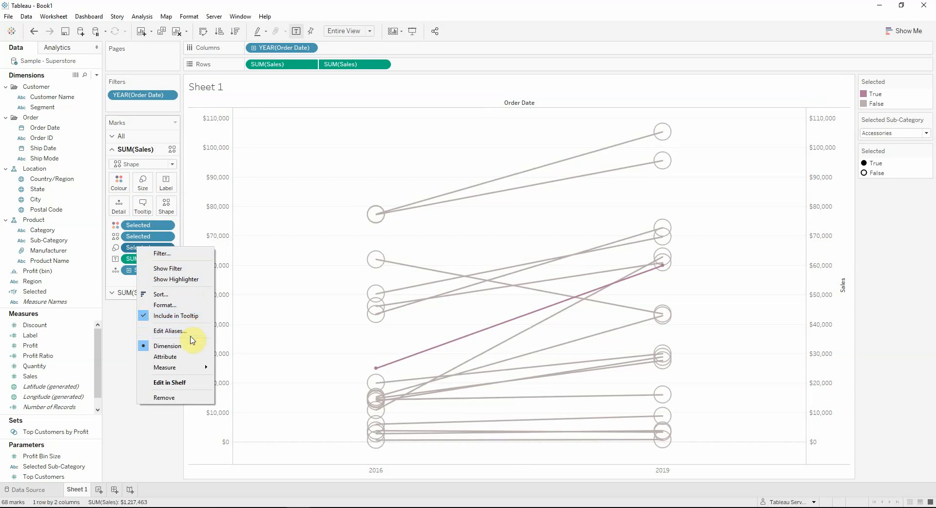
pyautogui.moveTo(176, 278)
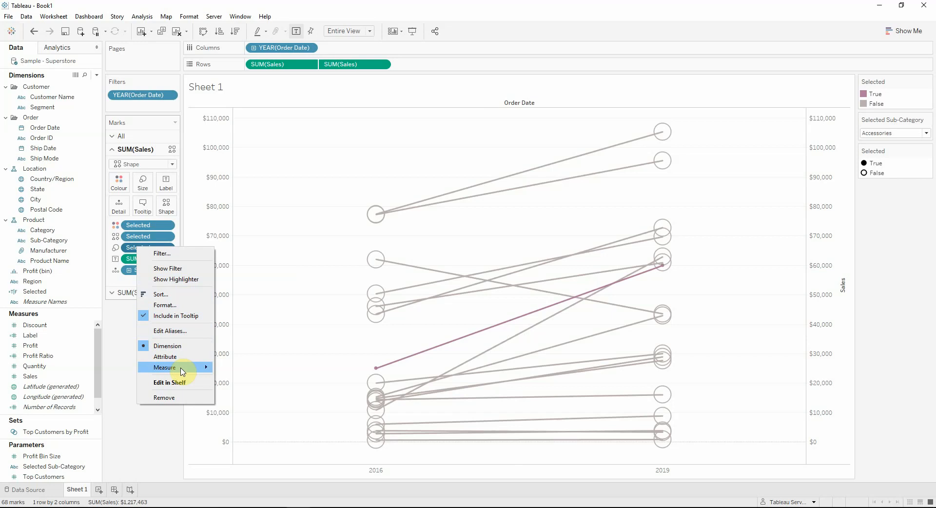
pyautogui.click(164, 366)
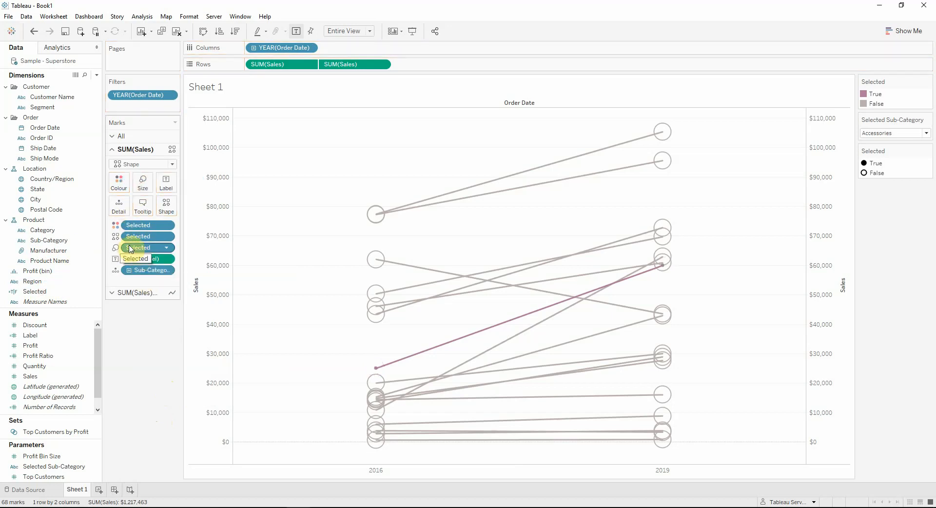
pyautogui.rightClick(143, 247)
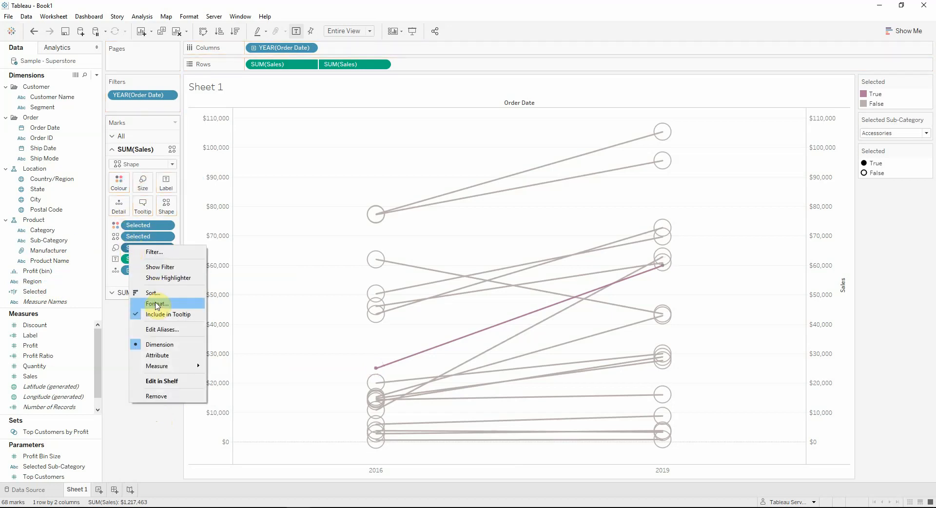
pyautogui.moveTo(167, 277)
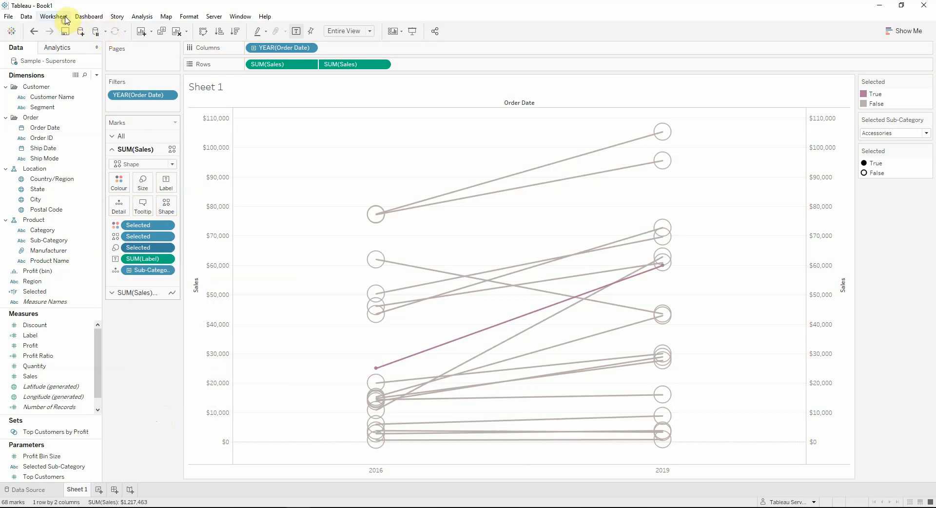
# Step: Show the Selected size legend and reverse the size range so Accessories' endpoints are largest
pyautogui.click(143, 16)
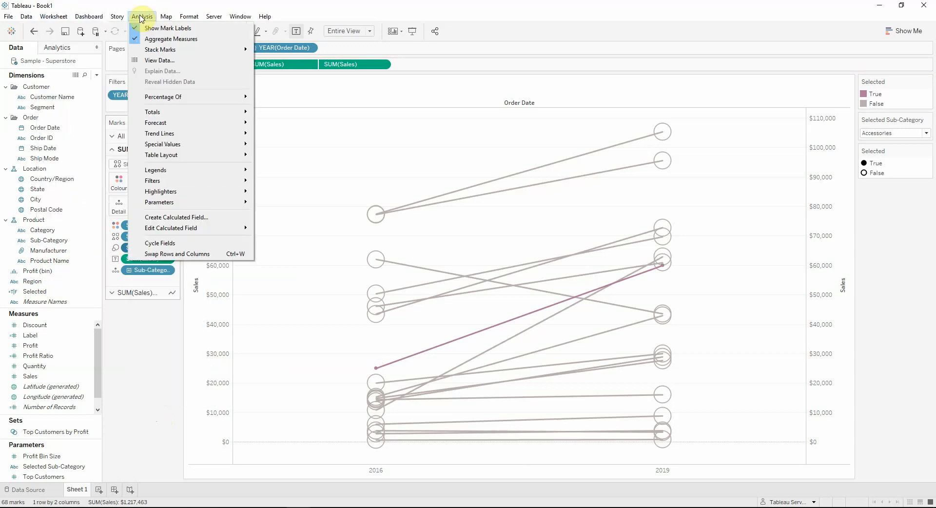
pyautogui.moveTo(155, 170)
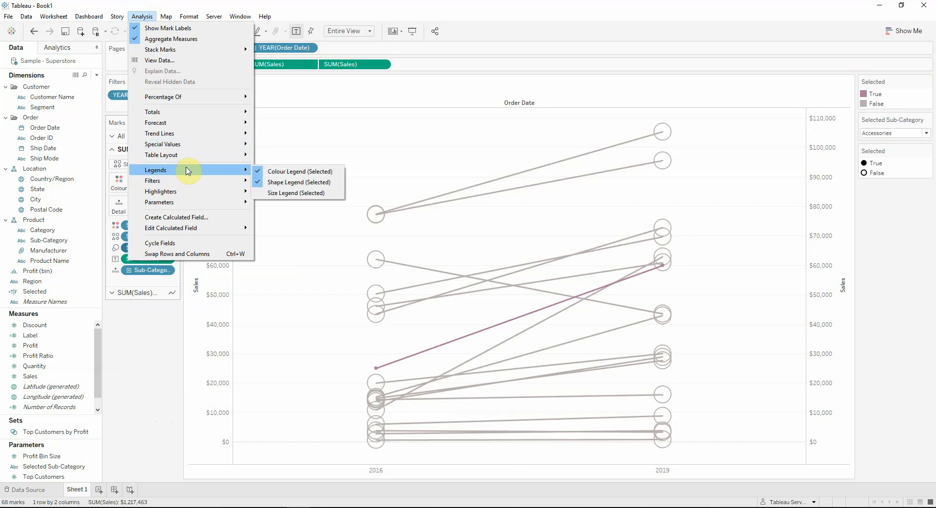
pyautogui.click(276, 199)
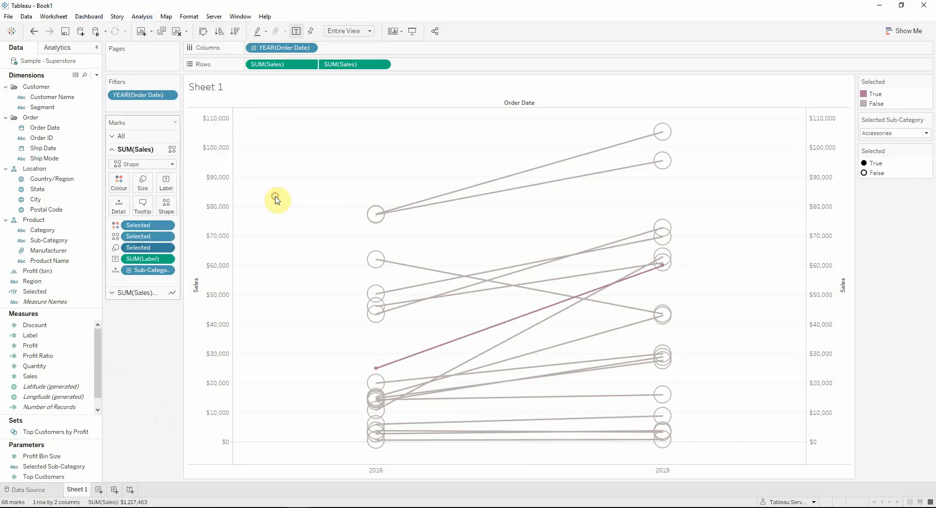
pyautogui.moveTo(929, 189)
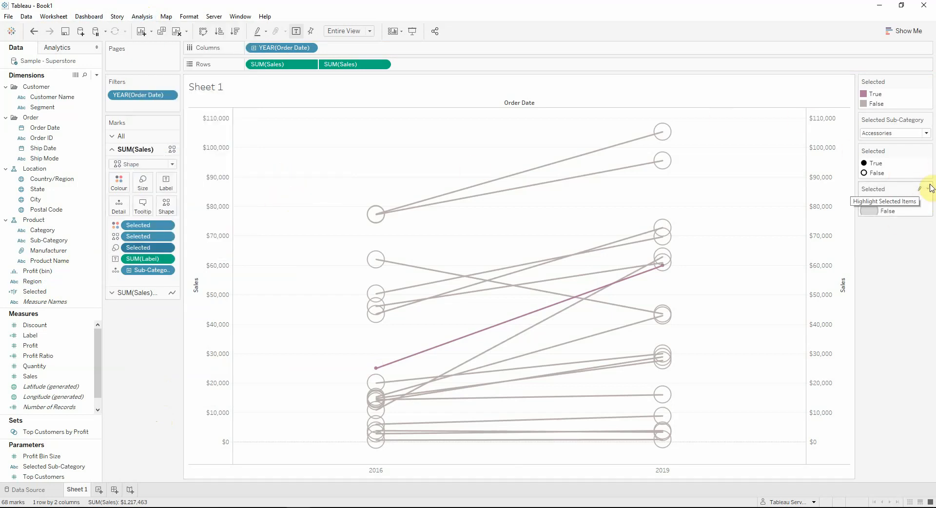
pyautogui.click(908, 189)
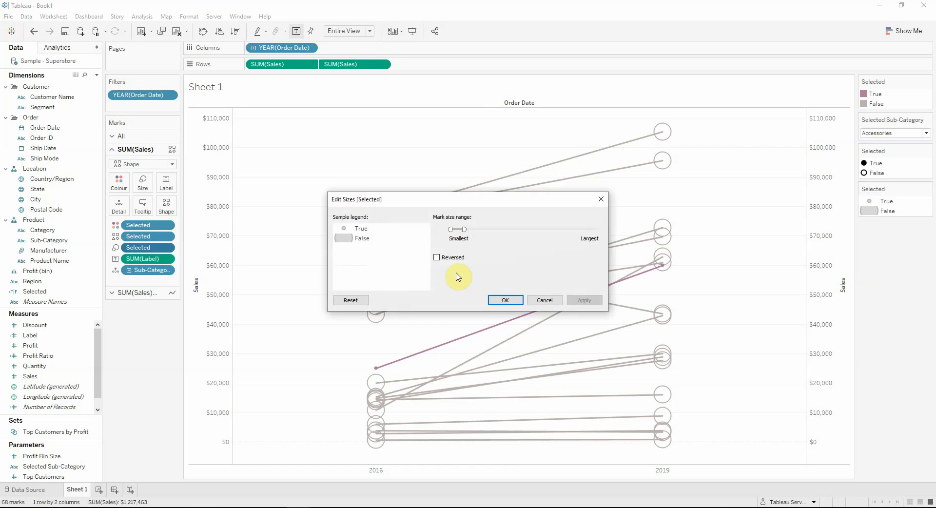
pyautogui.click(437, 257)
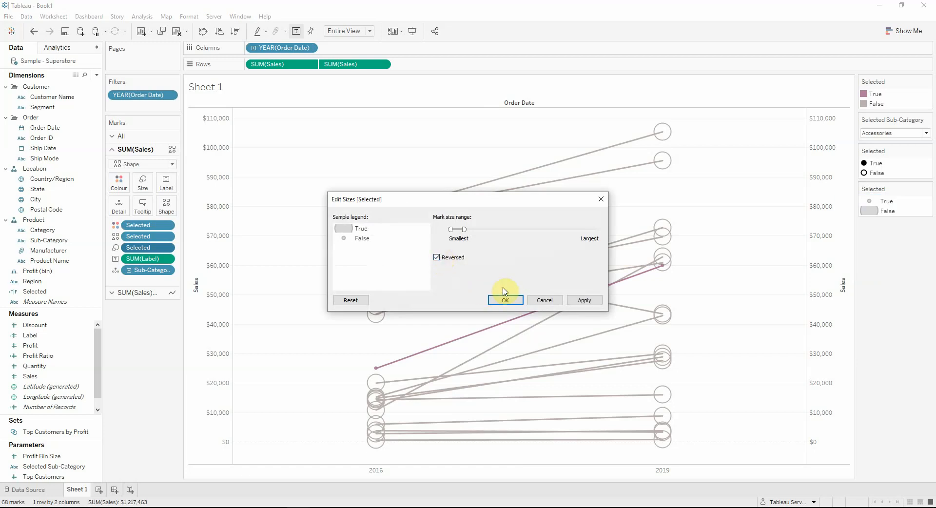
pyautogui.click(505, 300)
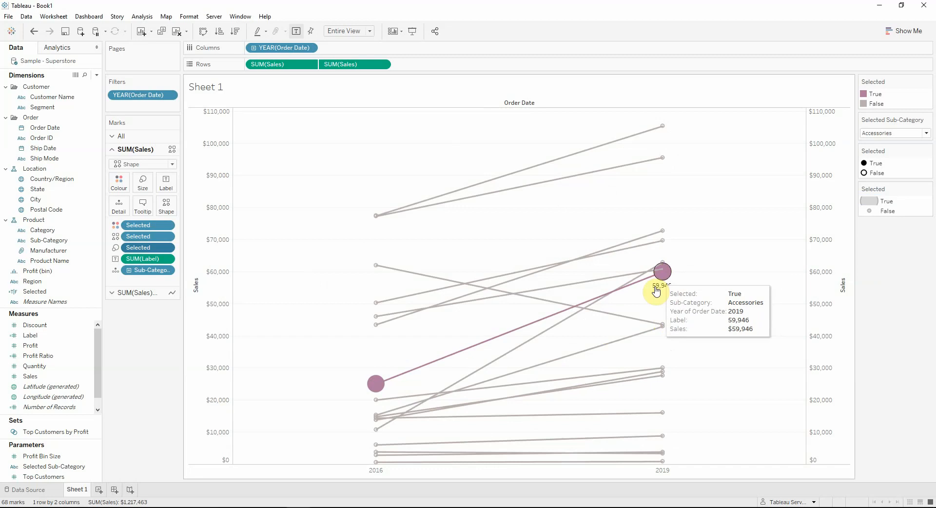
pyautogui.moveTo(824, 247)
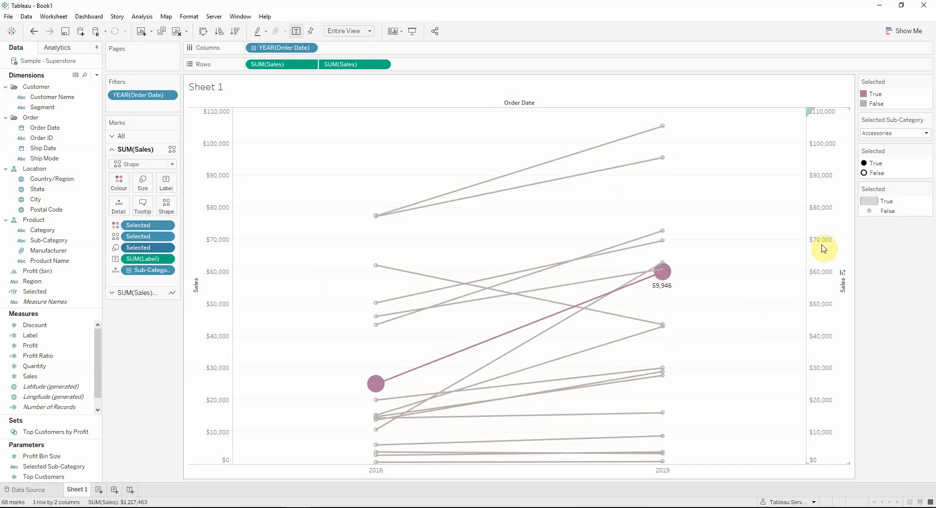
pyautogui.moveTo(660, 272)
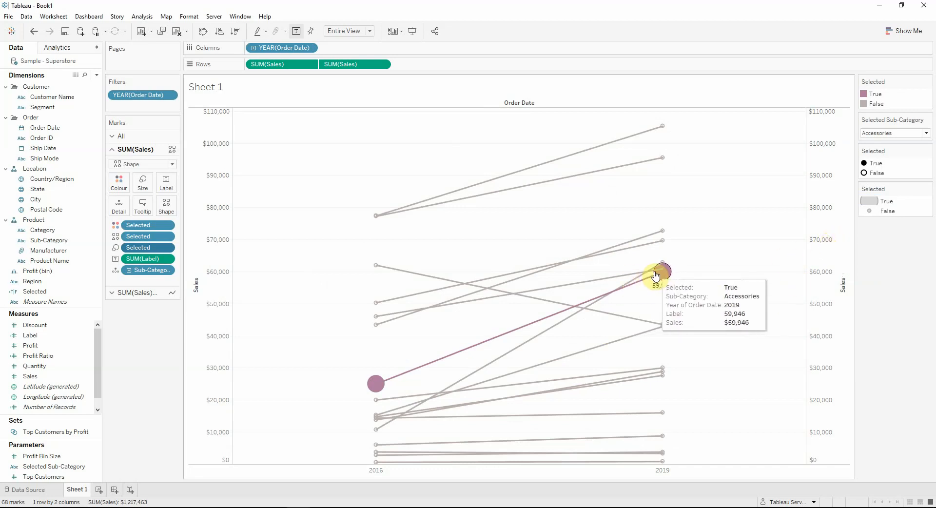
pyautogui.moveTo(792, 270)
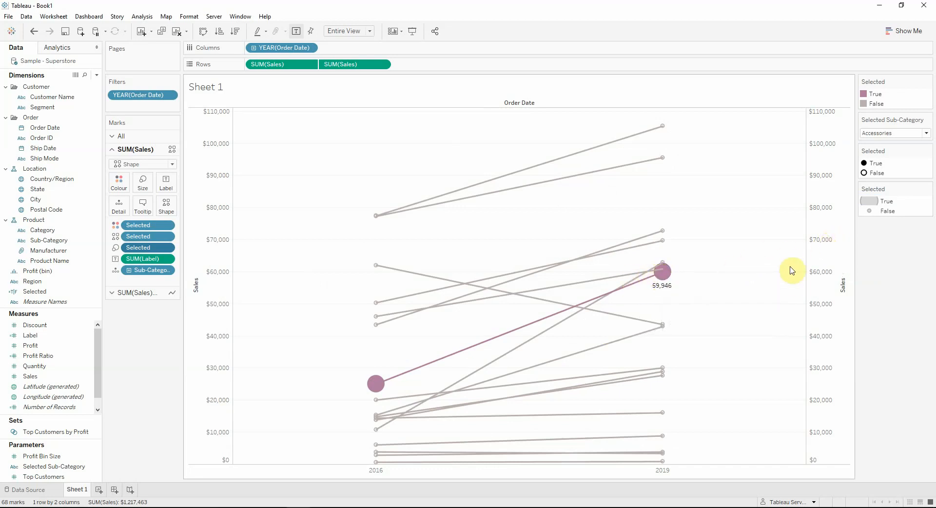
# Step: Allow labels to overlap, align them Middle Centre inside the circles, and choose the label font
pyautogui.rightClick(827, 268)
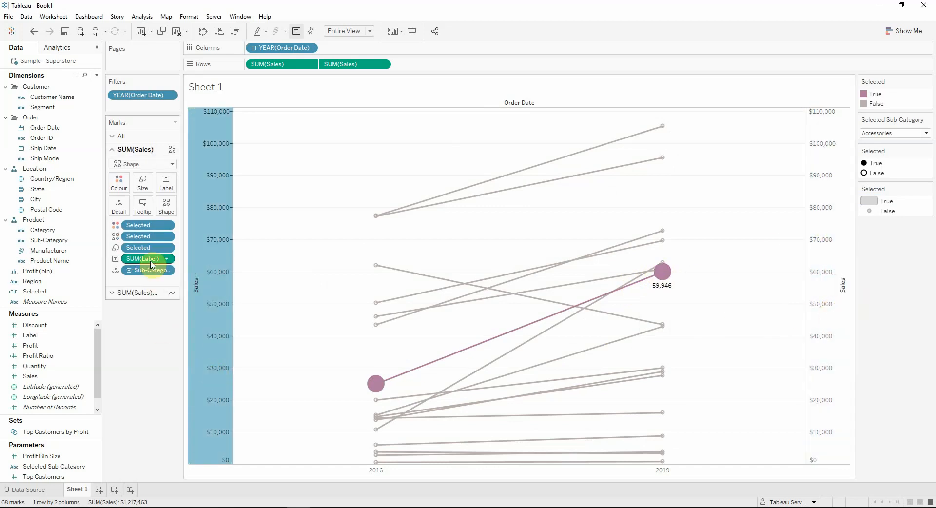
pyautogui.click(165, 183)
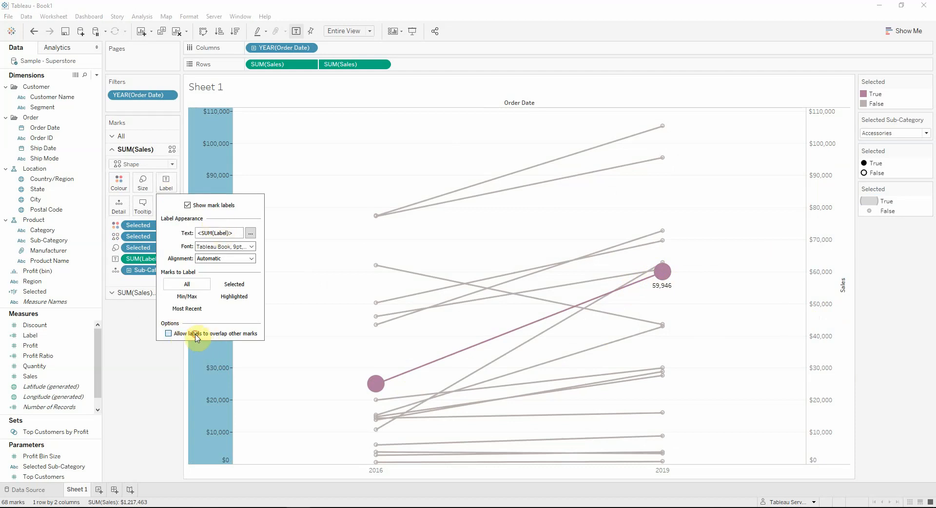
pyautogui.click(169, 333)
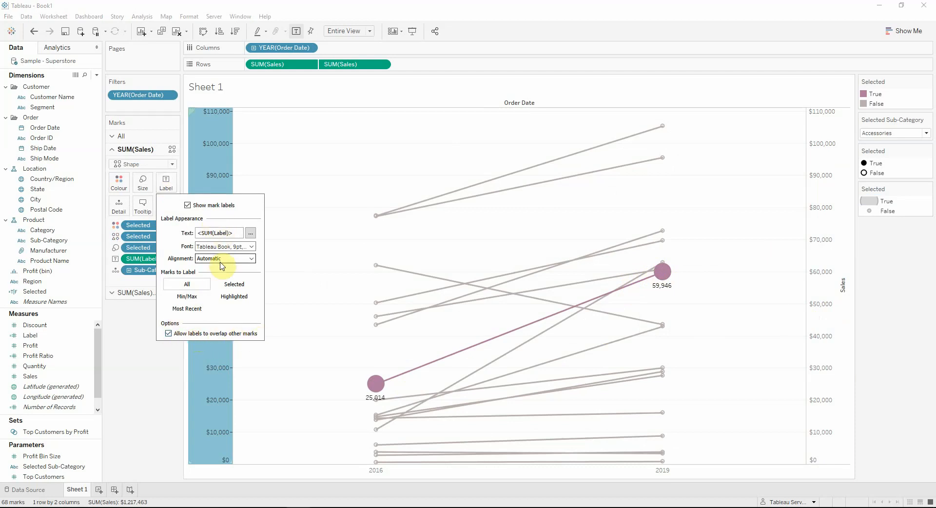
pyautogui.click(225, 258)
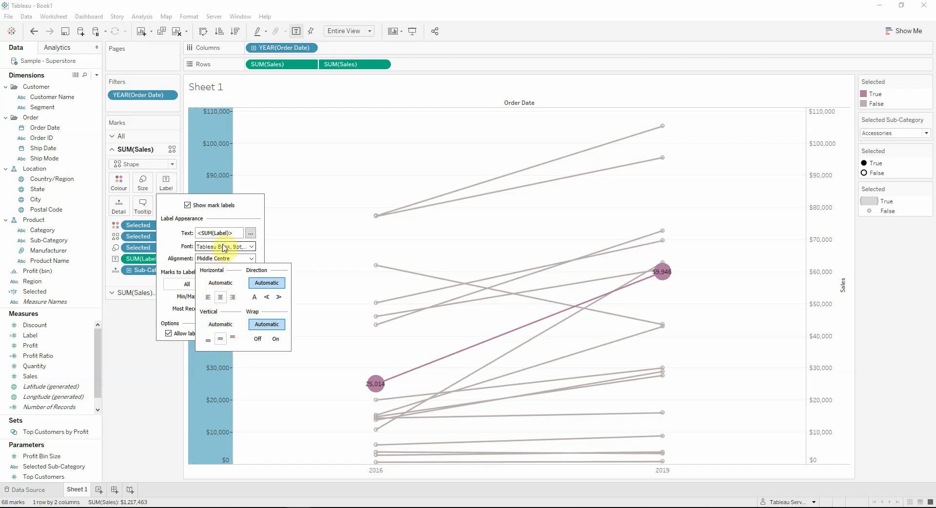
pyautogui.click(222, 247)
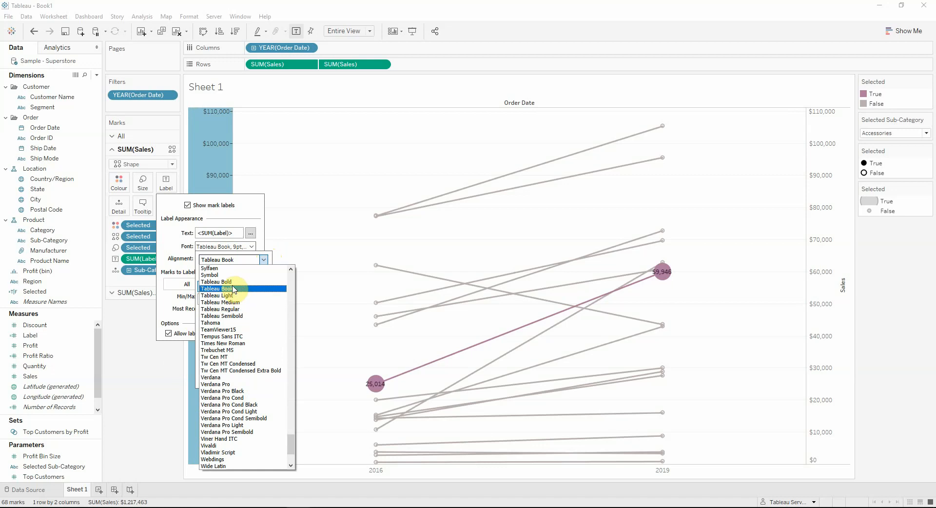
pyautogui.click(216, 288)
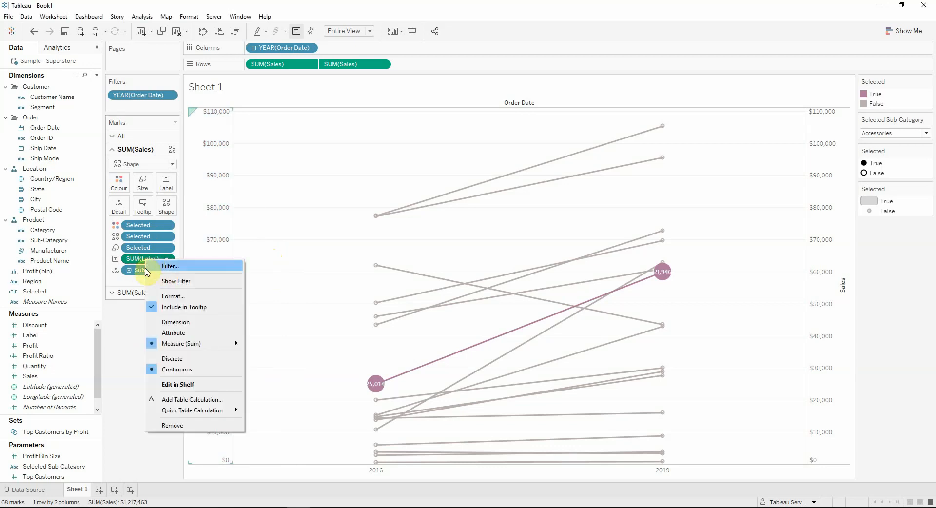
pyautogui.moveTo(183, 356)
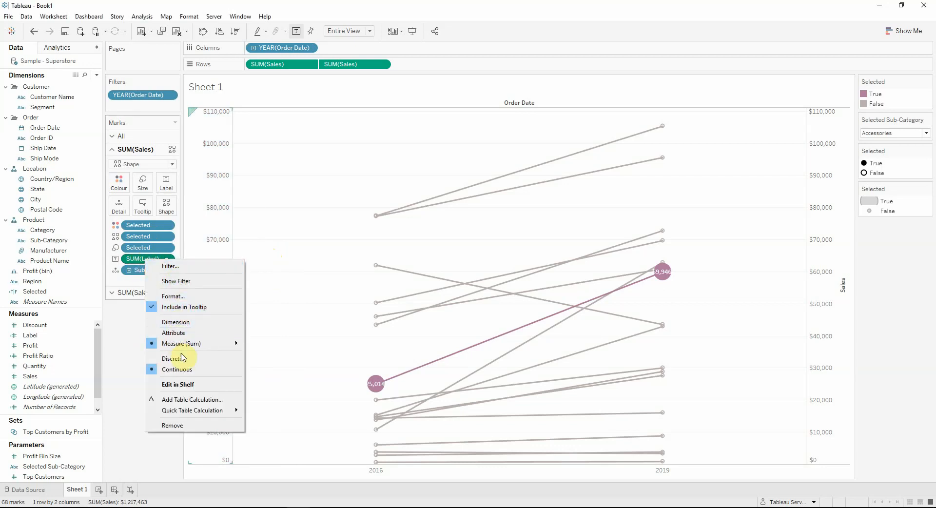
# Step: Format SUM(Label) as custom numbers in thousands (K) with a $ prefix, giving $25K and $60K
pyautogui.click(173, 296)
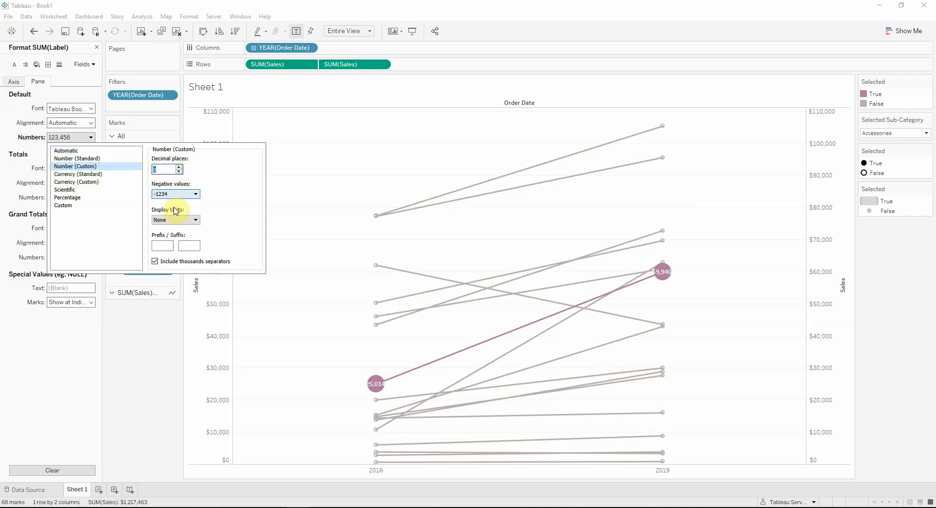
pyautogui.click(195, 220)
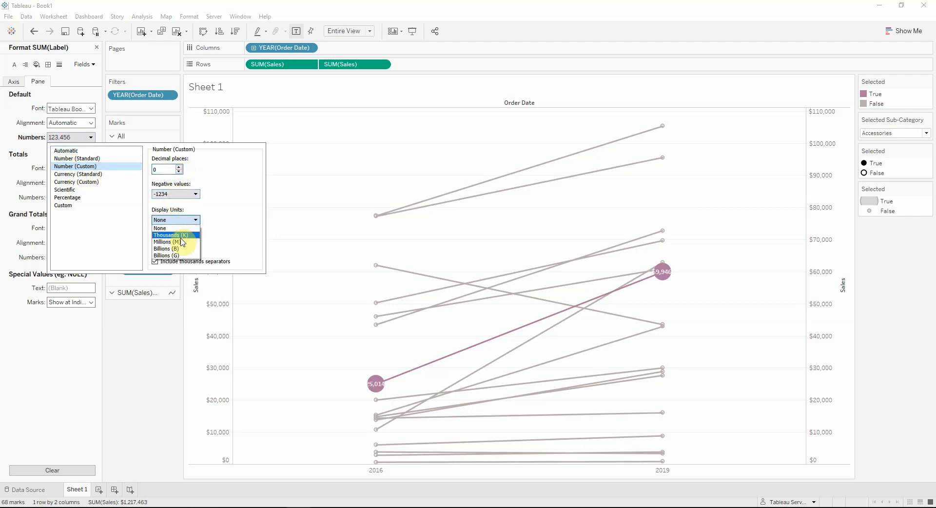
pyautogui.click(172, 235)
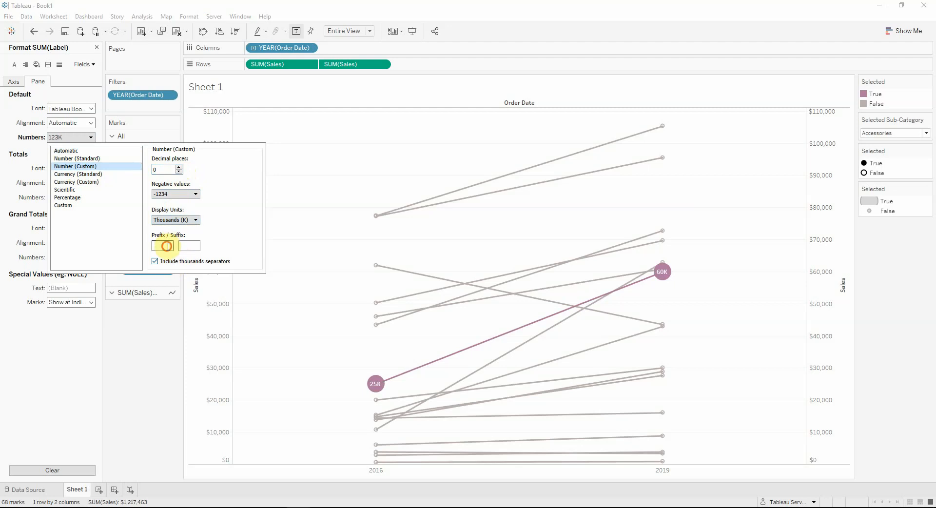
pyautogui.click(174, 246)
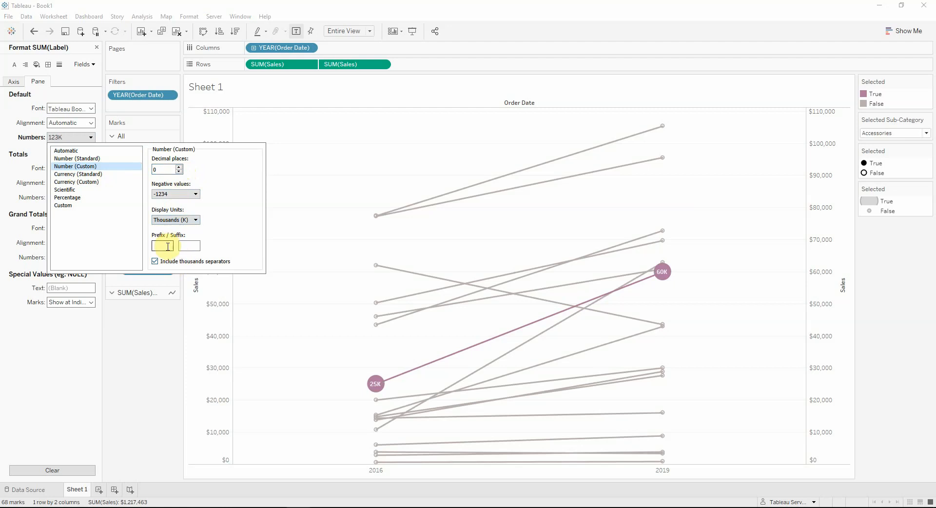
pyautogui.write('$')
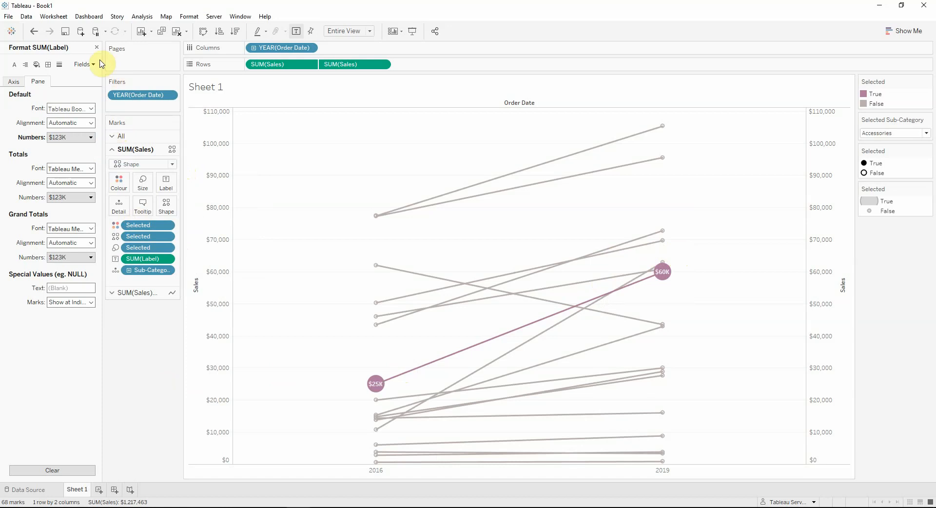
pyautogui.click(97, 48)
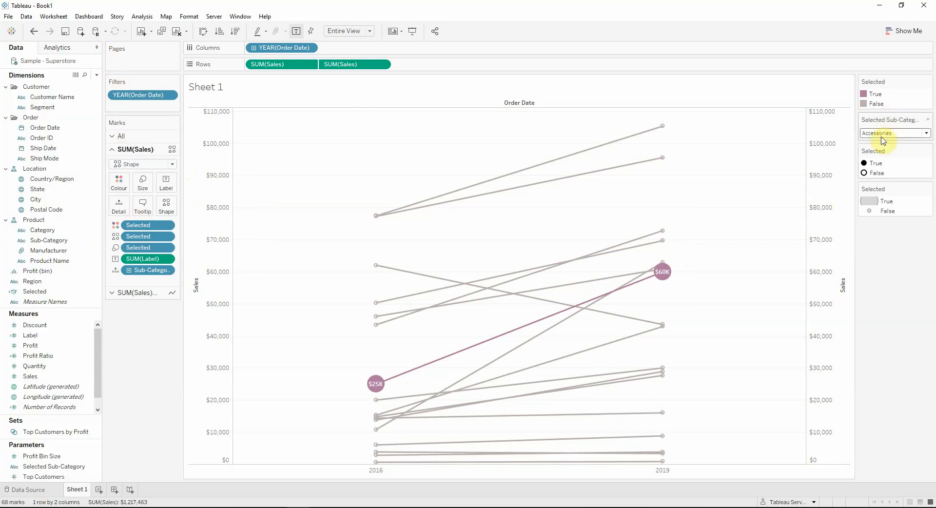
pyautogui.moveTo(376, 384)
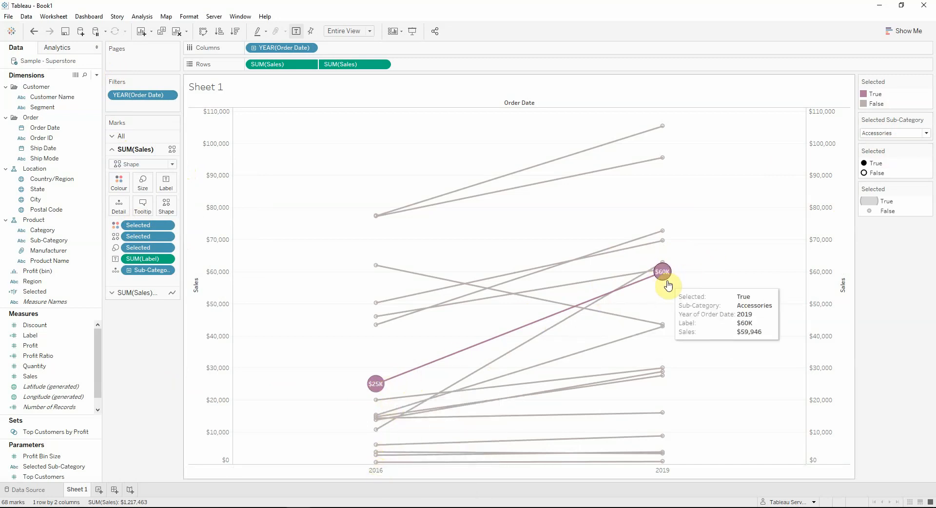
pyautogui.moveTo(396, 377)
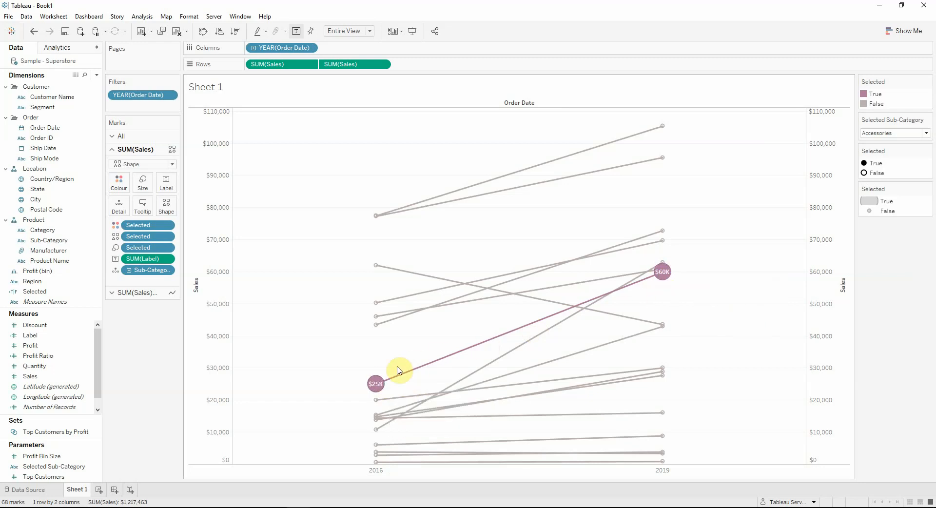
# Step: Switch the Selected Sub-Category parameter to Phones, highlighting its line at $77K and $105K
pyautogui.click(892, 132)
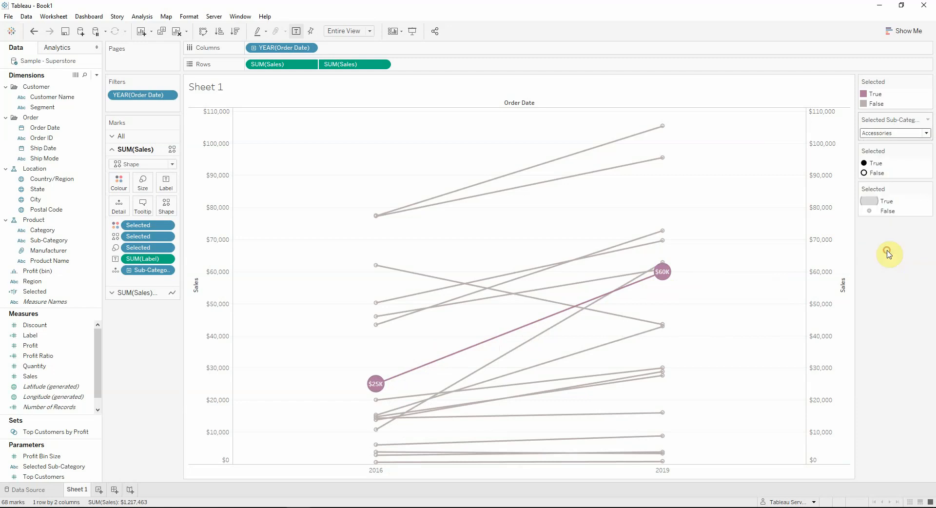
pyautogui.click(894, 132)
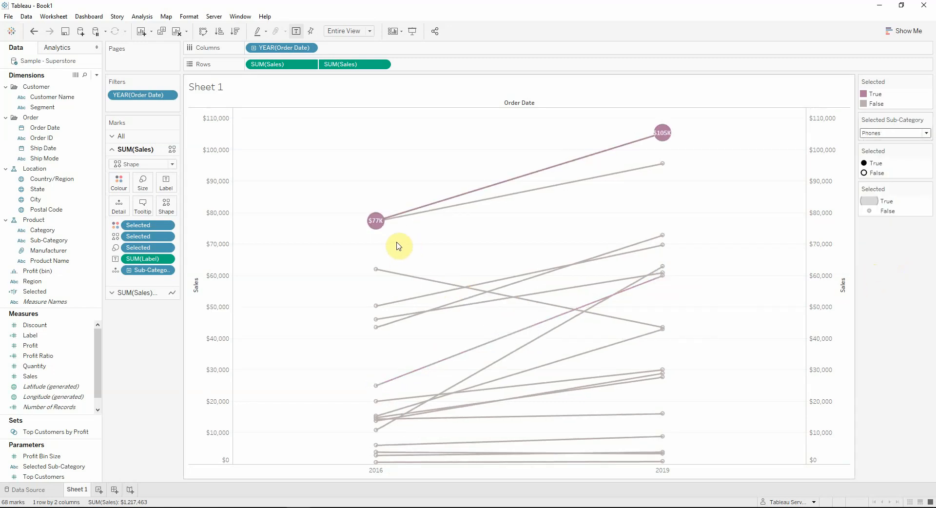
pyautogui.moveTo(375, 220)
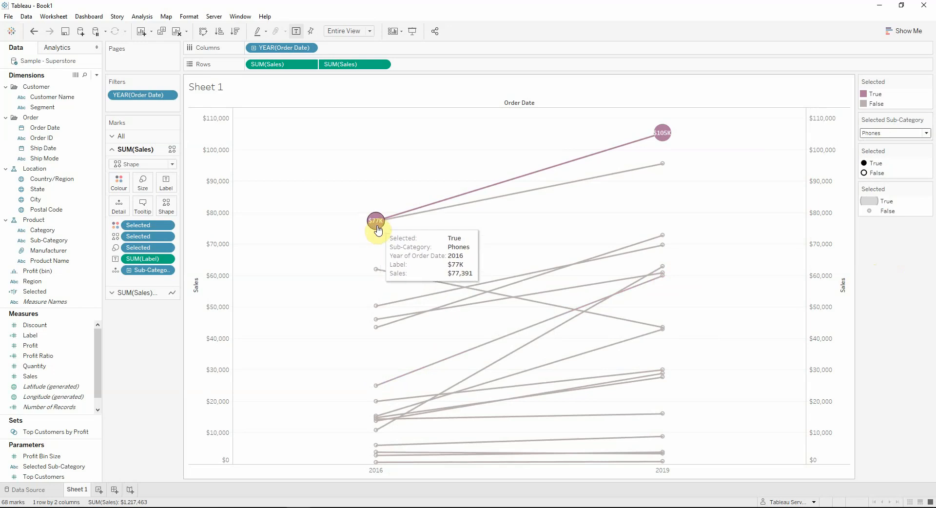
pyautogui.moveTo(662, 142)
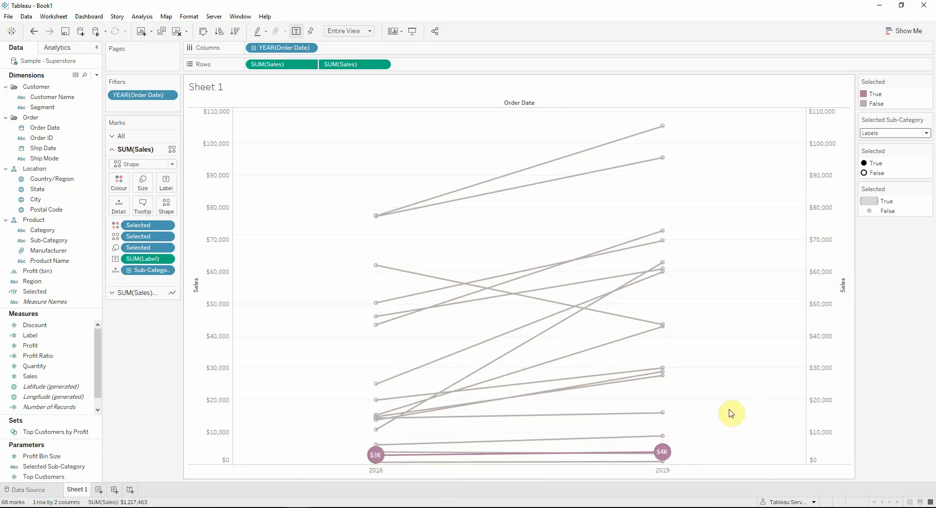
pyautogui.moveTo(705, 412)
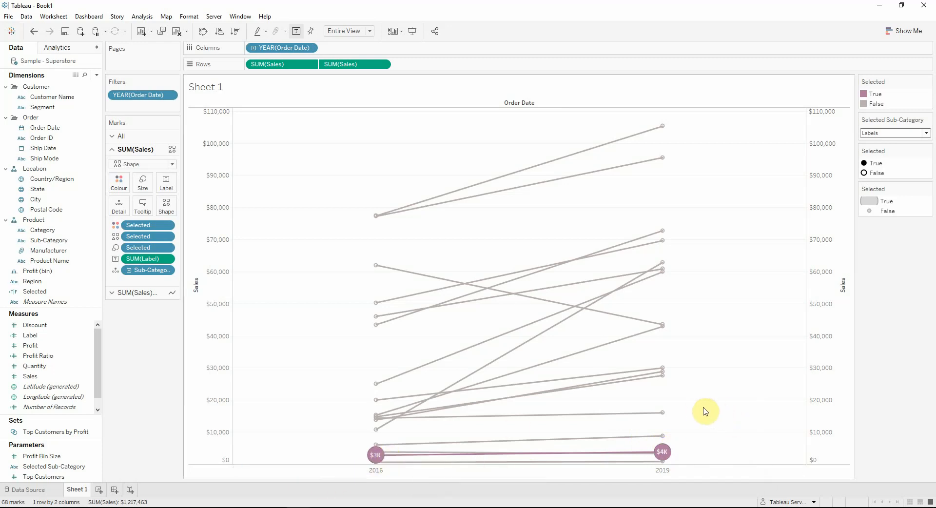
pyautogui.moveTo(714, 405)
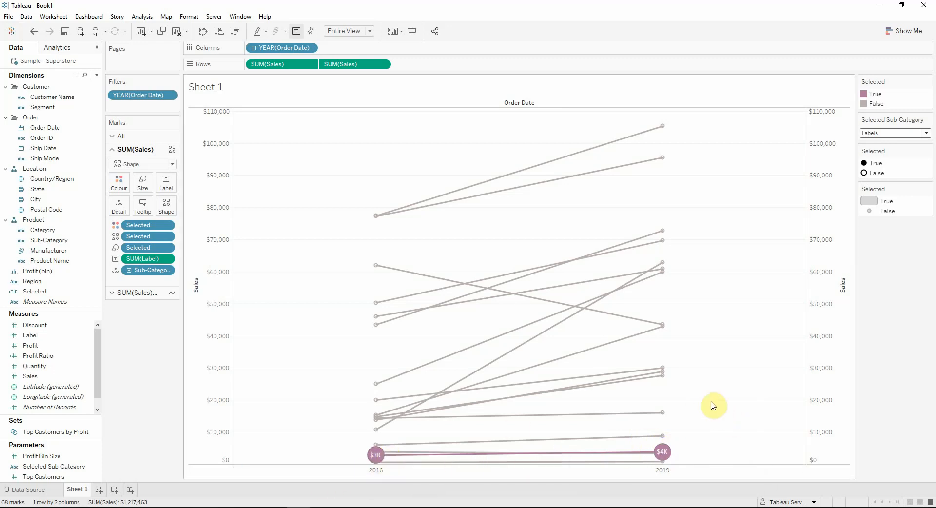